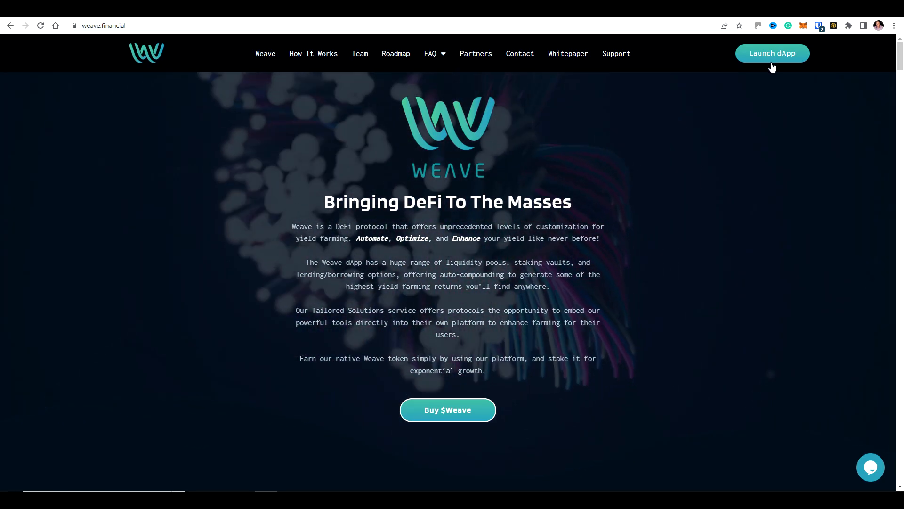
Launch the Weave dApp, visit the Academy video library, then return to the dashboard
{"action": "left_click", "coordinate": [772, 52]}
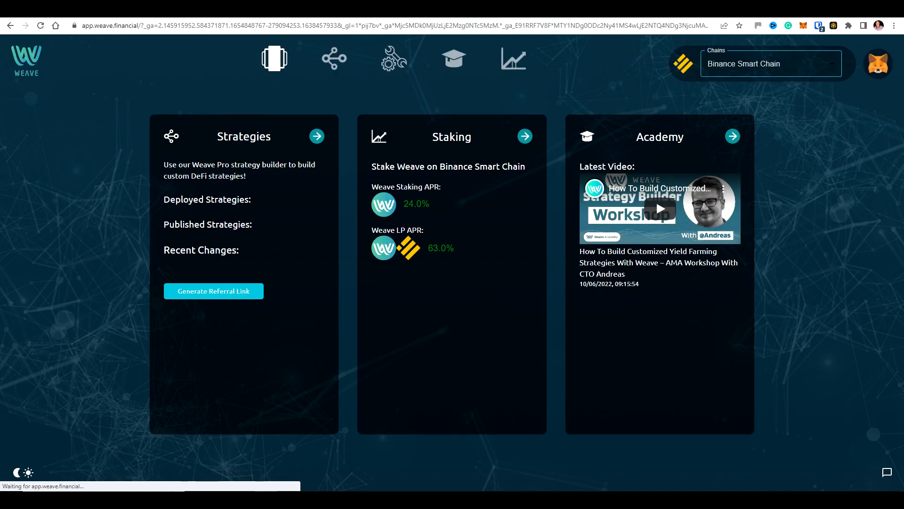
{"action": "mouse_move", "coordinate": [540, 119]}
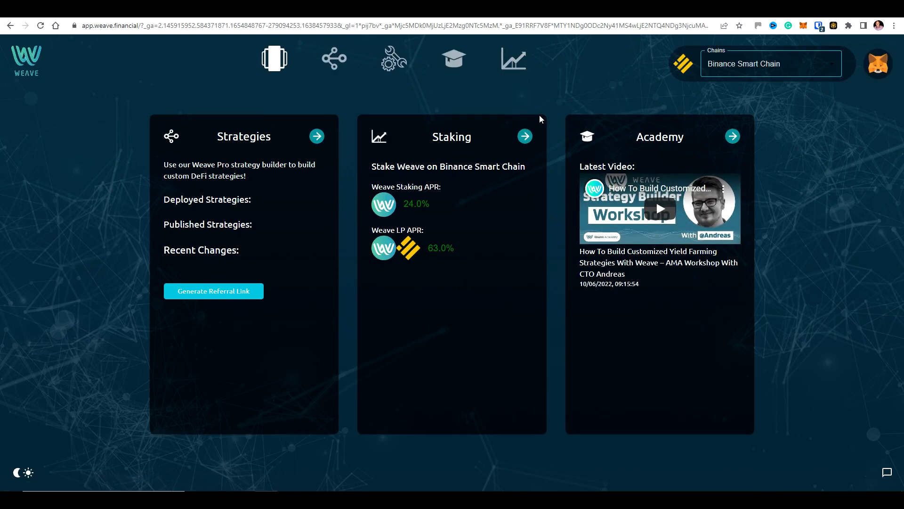
{"action": "mouse_move", "coordinate": [442, 96]}
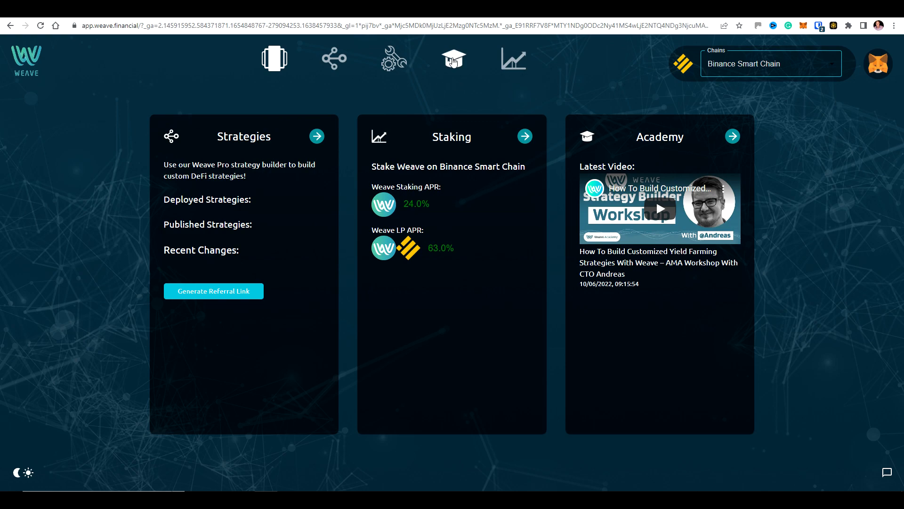
{"action": "left_click", "coordinate": [454, 59]}
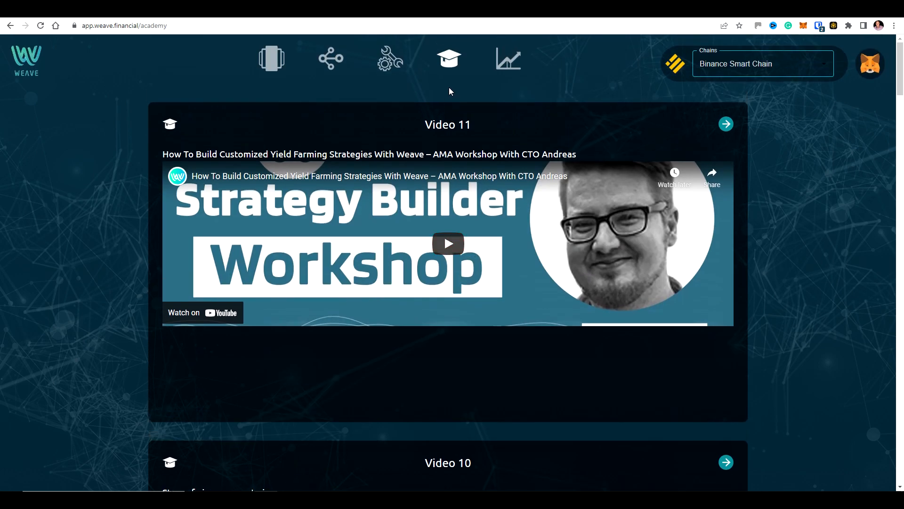
{"action": "left_click", "coordinate": [271, 58]}
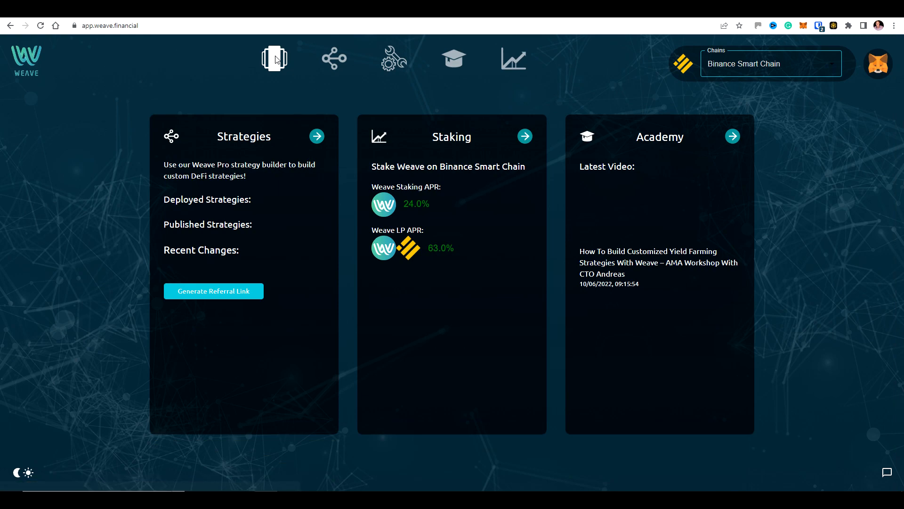
{"action": "mouse_move", "coordinate": [274, 59]}
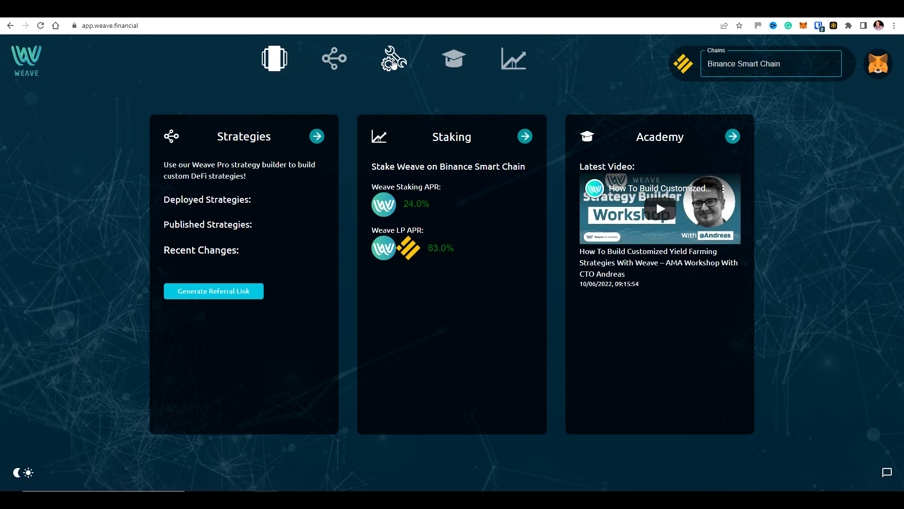
Start a new strategy in the builder and name it 'Weave Demo'
{"action": "left_click", "coordinate": [394, 58]}
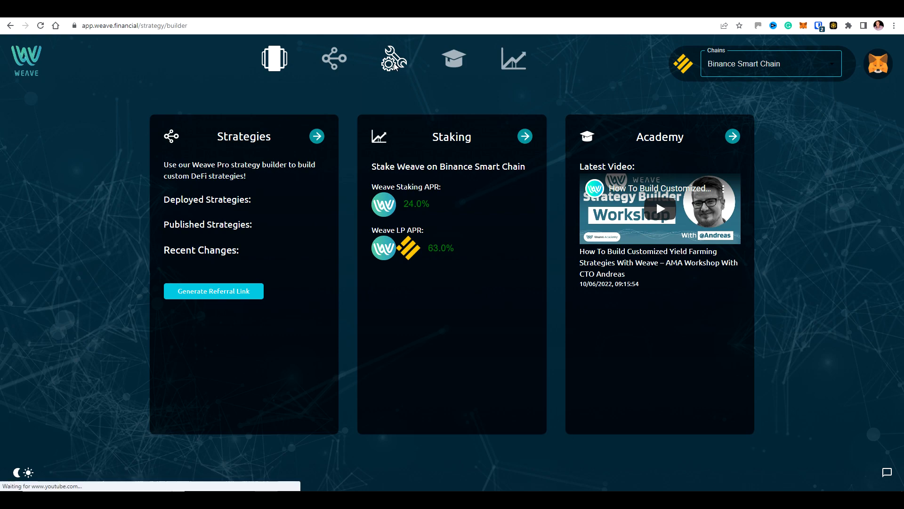
{"action": "left_click", "coordinate": [275, 58]}
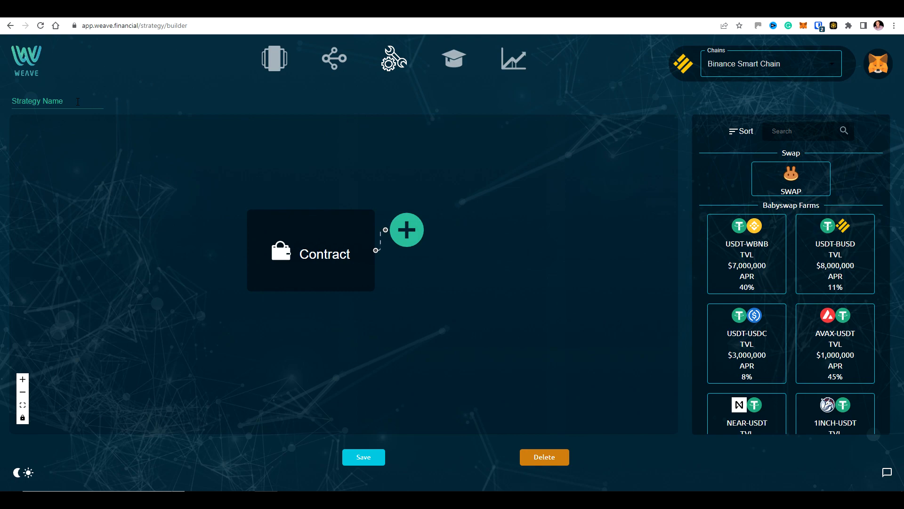
{"action": "type", "text": "Weave Demo"}
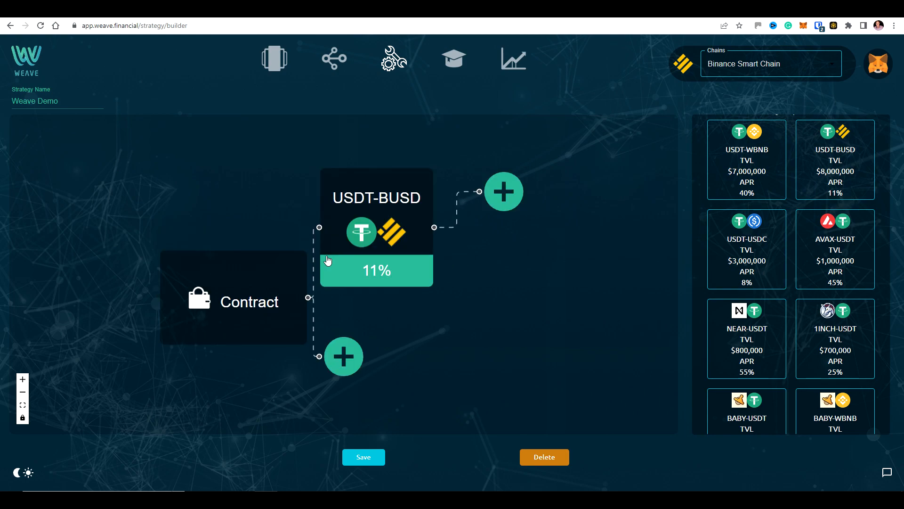
{"action": "mouse_move", "coordinate": [378, 199]}
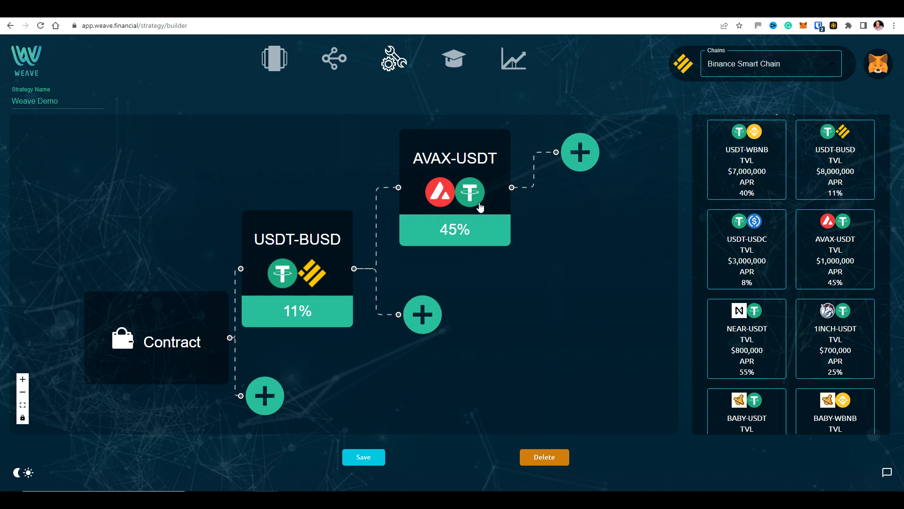
{"action": "mouse_move", "coordinate": [503, 231]}
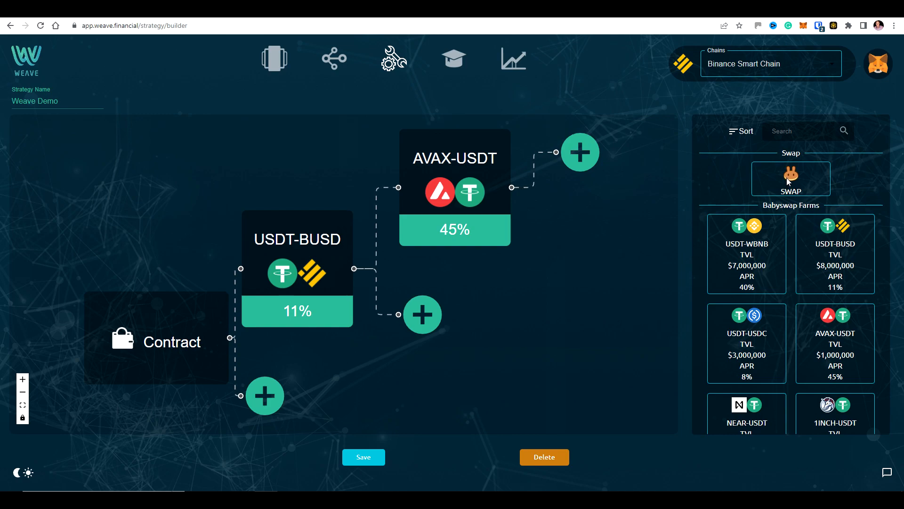
Add a SWAP step set to ETH after the AVAX-USDT farm
{"action": "left_click_drag", "start_coordinate": [791, 179], "coordinate": [581, 151]}
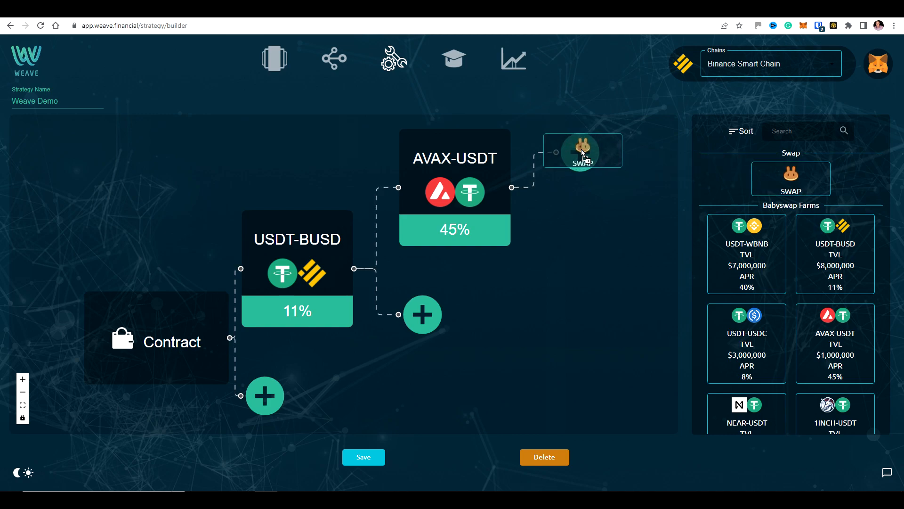
{"action": "left_click", "coordinate": [582, 151]}
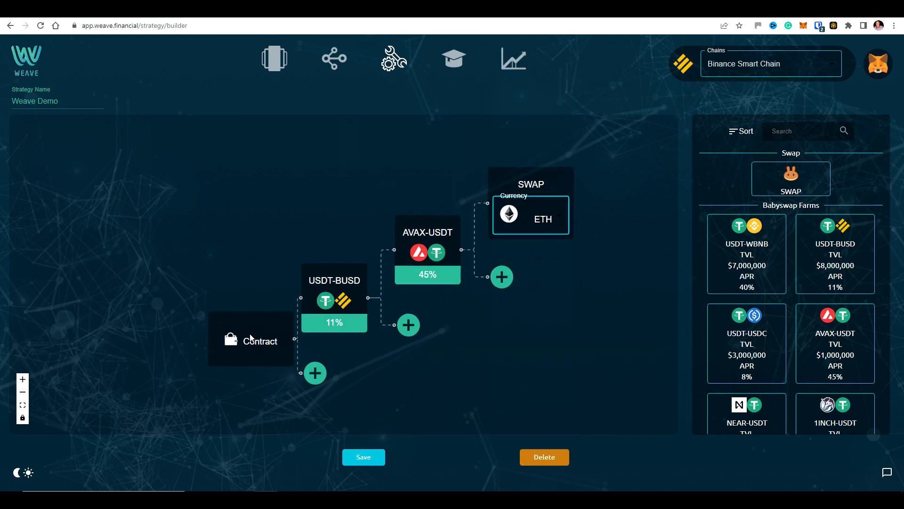
{"action": "mouse_move", "coordinate": [253, 332]}
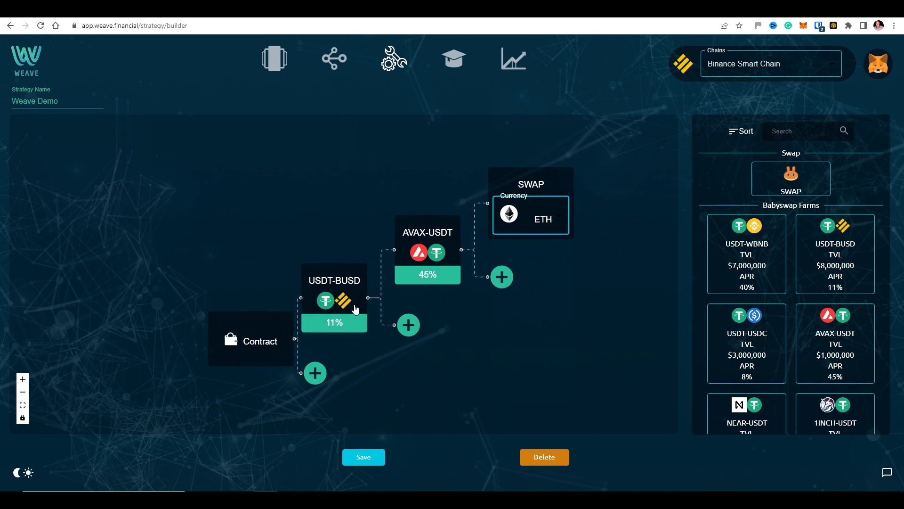
{"action": "mouse_move", "coordinate": [397, 288]}
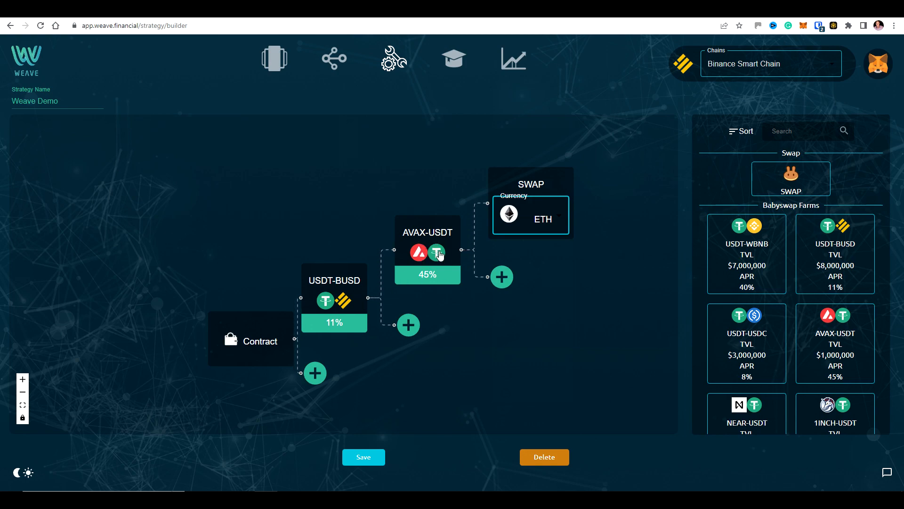
{"action": "mouse_move", "coordinate": [529, 220]}
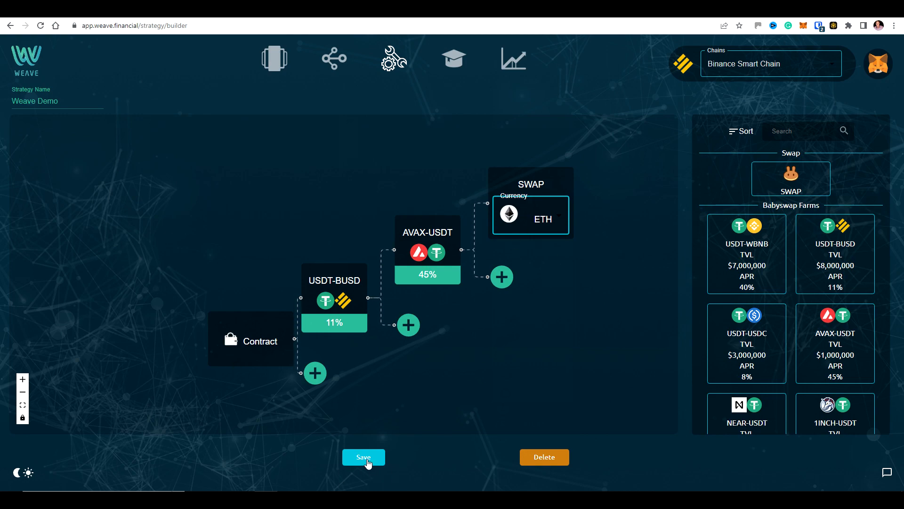
Save Weave Demo and confirm its contract deployment in the wallet
{"action": "left_click", "coordinate": [364, 456]}
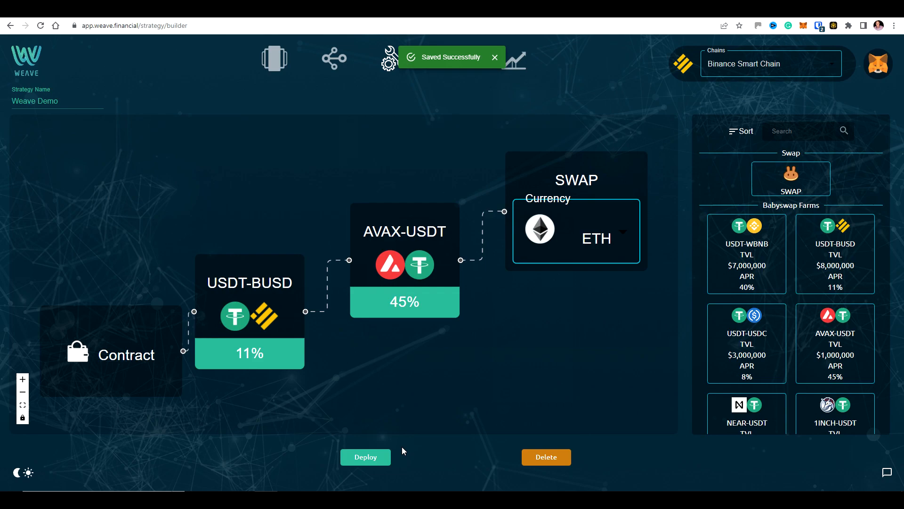
{"action": "mouse_move", "coordinate": [348, 450]}
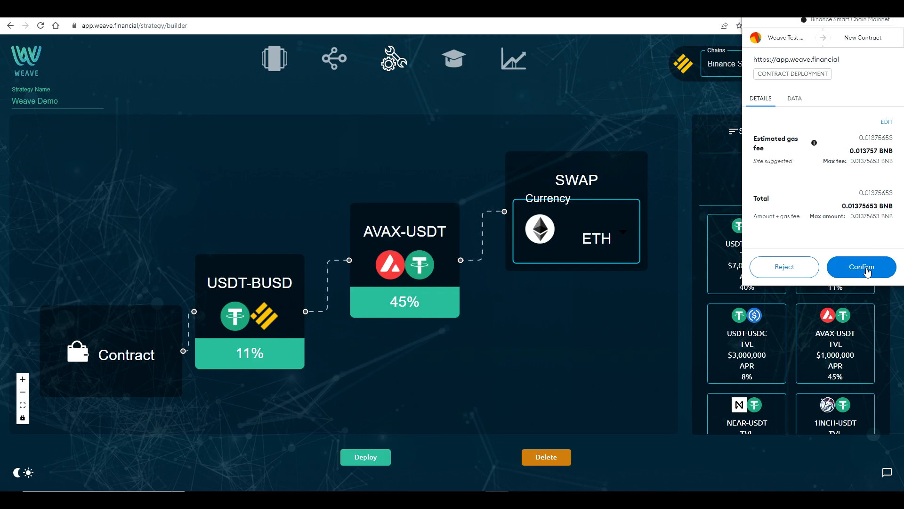
{"action": "mouse_move", "coordinate": [872, 271]}
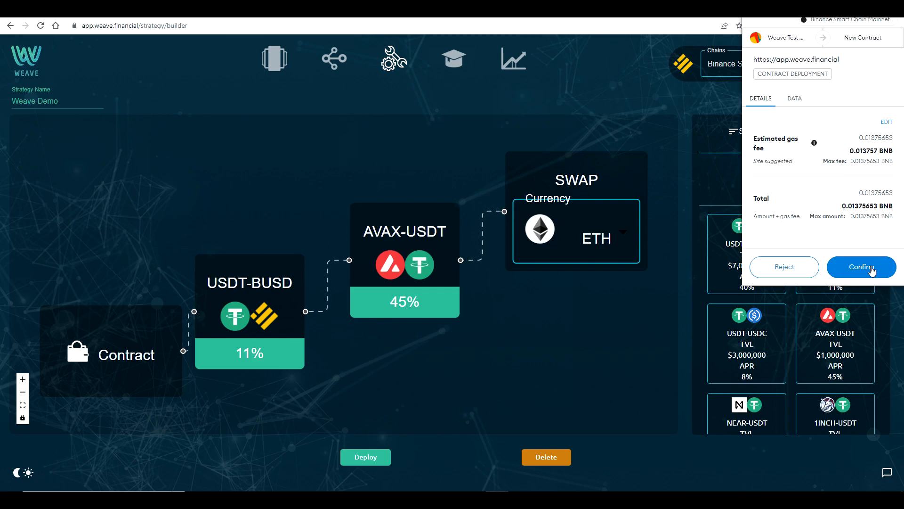
{"action": "left_click", "coordinate": [860, 266]}
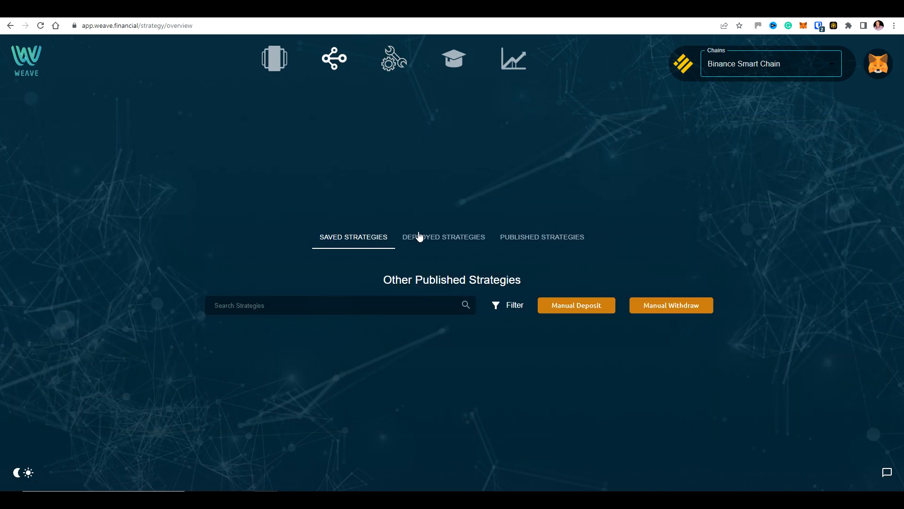
Start a deposit into Weave Demo, choose BUSD as currency and approve BUSD spending in the wallet
{"action": "left_click", "coordinate": [442, 237]}
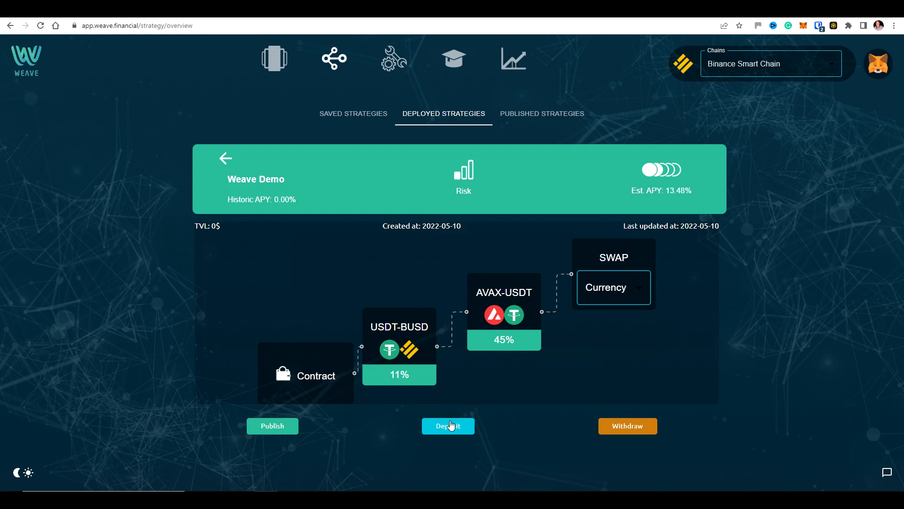
{"action": "left_click", "coordinate": [449, 425]}
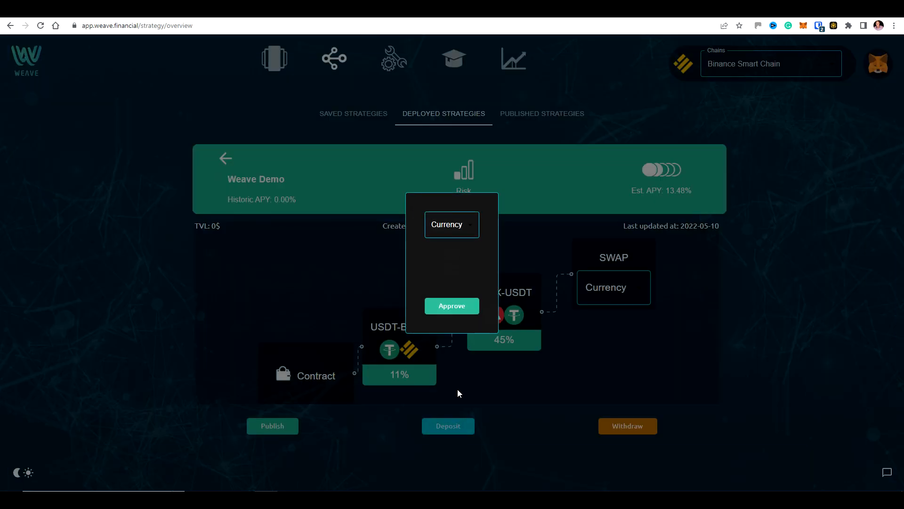
{"action": "mouse_move", "coordinate": [458, 232]}
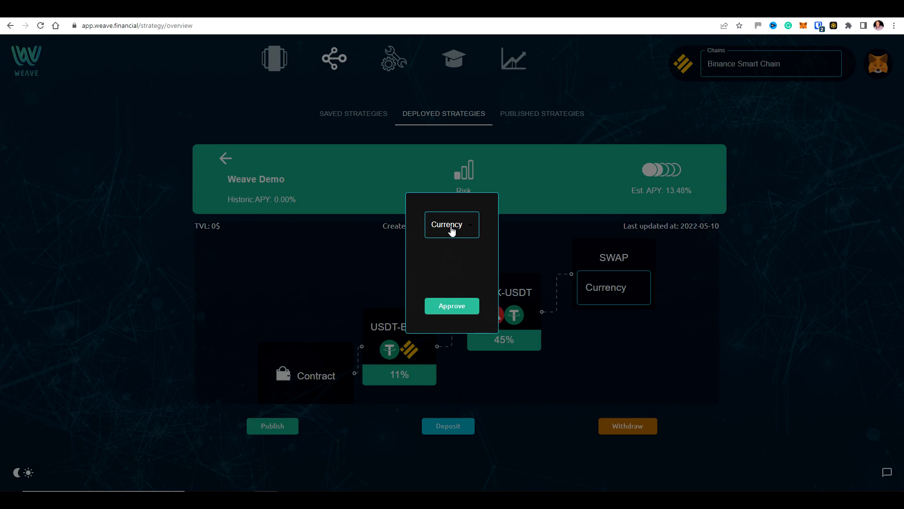
{"action": "left_click", "coordinate": [451, 224]}
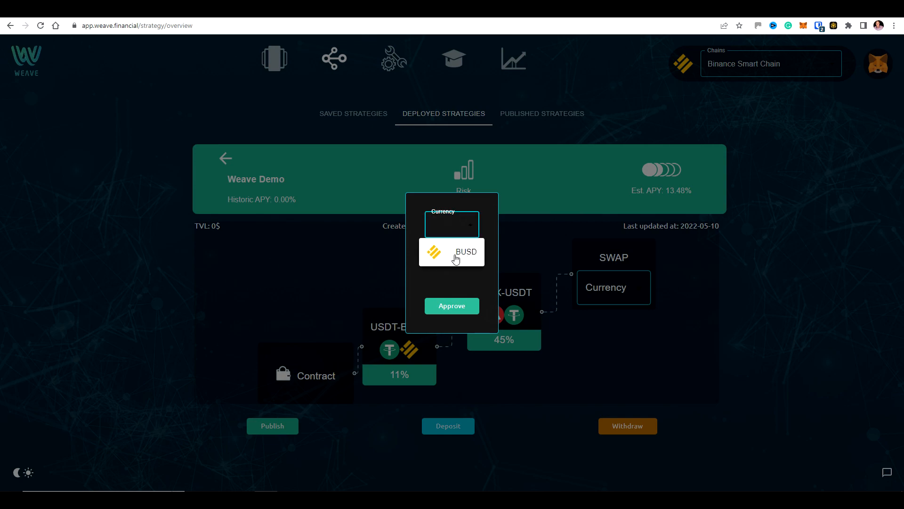
{"action": "left_click", "coordinate": [451, 253]}
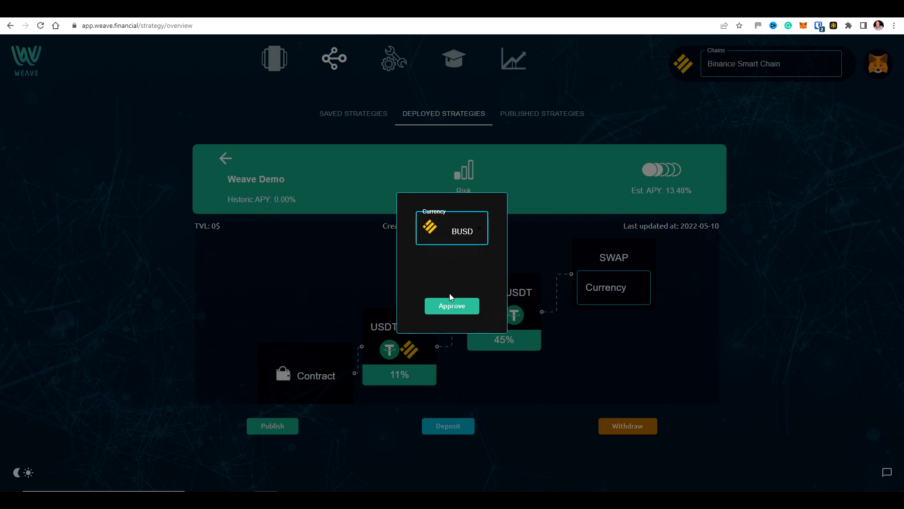
{"action": "left_click", "coordinate": [451, 305]}
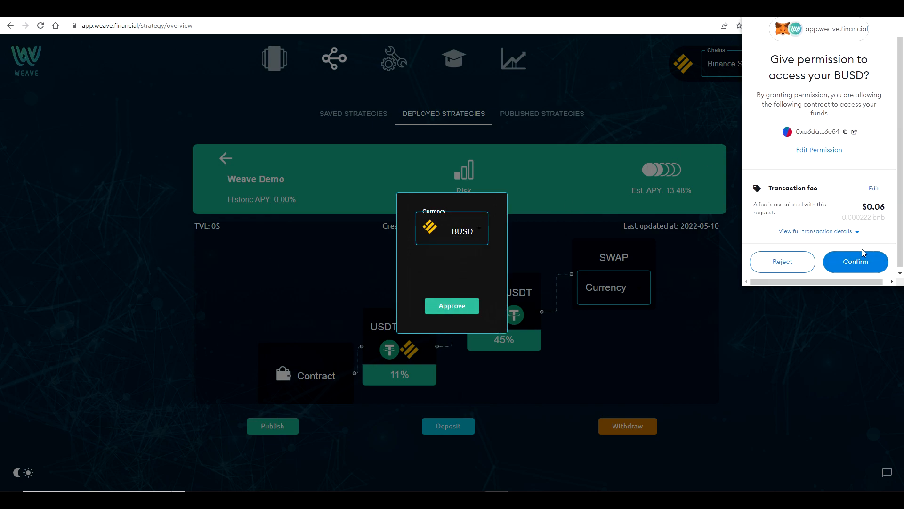
{"action": "left_click", "coordinate": [855, 261]}
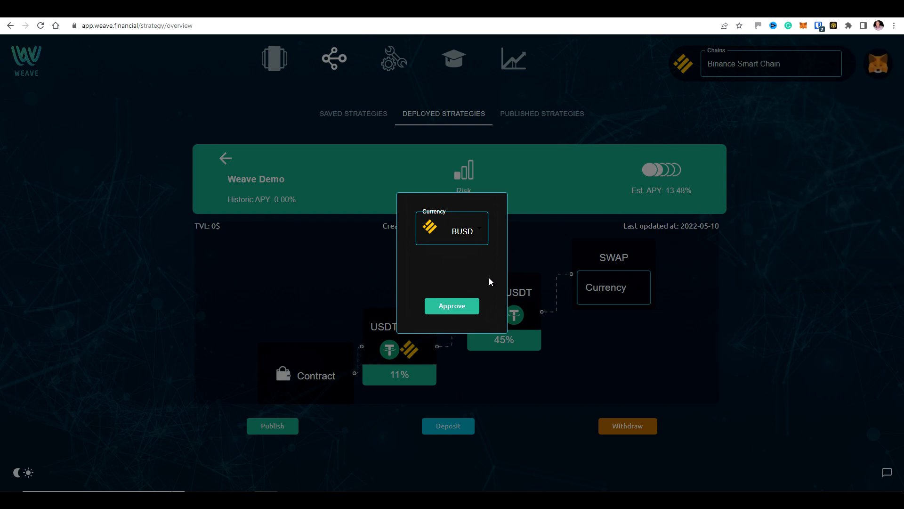
{"action": "mouse_move", "coordinate": [413, 248]}
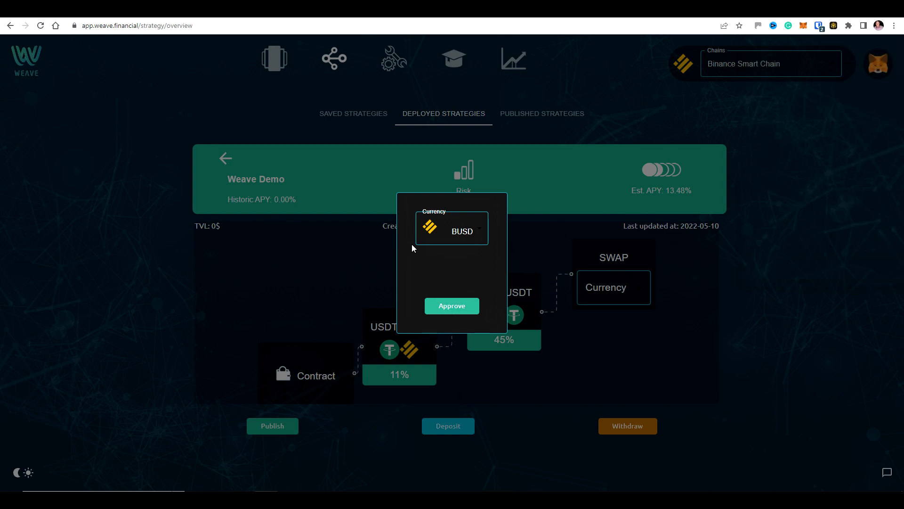
{"action": "mouse_move", "coordinate": [601, 312]}
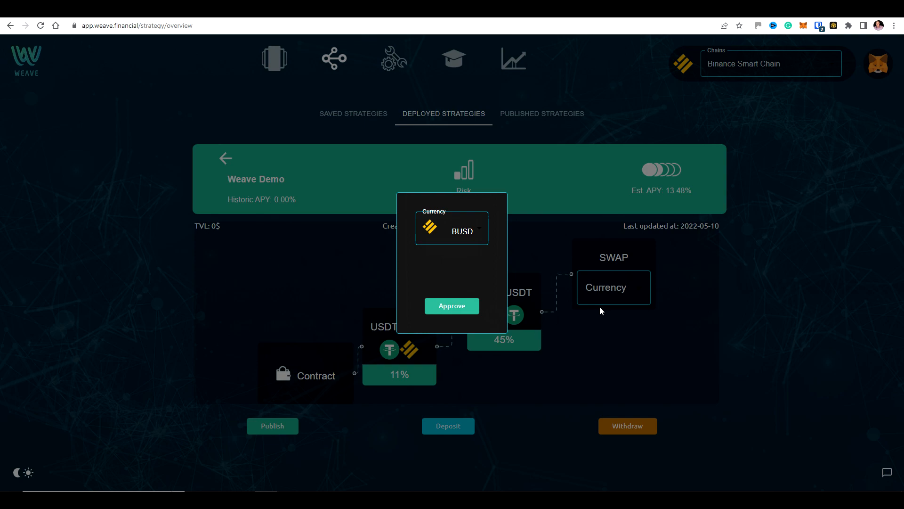
{"action": "mouse_move", "coordinate": [372, 358]}
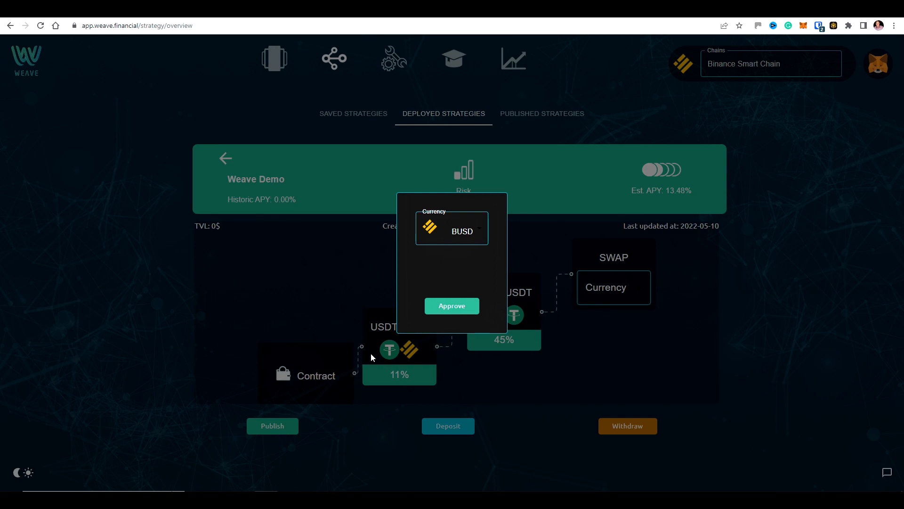
{"action": "mouse_move", "coordinate": [388, 351]}
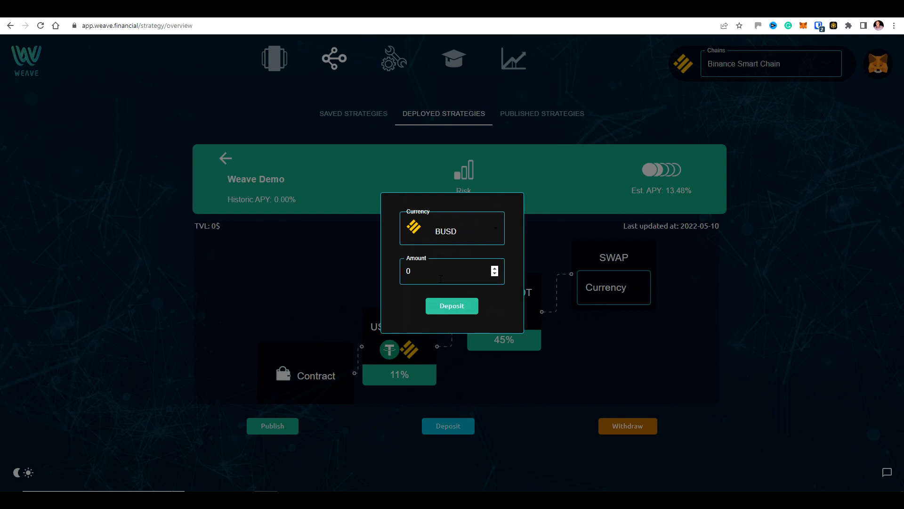
Deposit 100 BUSD into Weave Demo and confirm the transaction in the wallet
{"action": "left_click", "coordinate": [451, 272]}
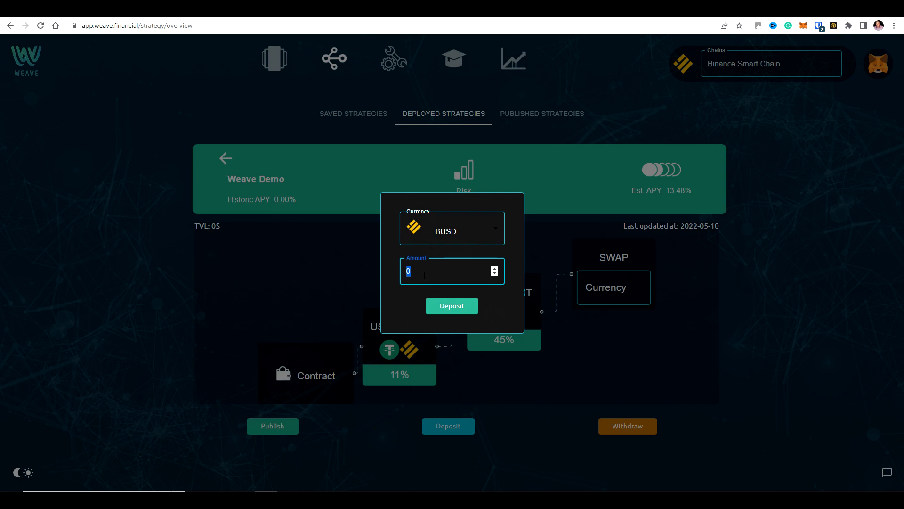
{"action": "type", "text": "100"}
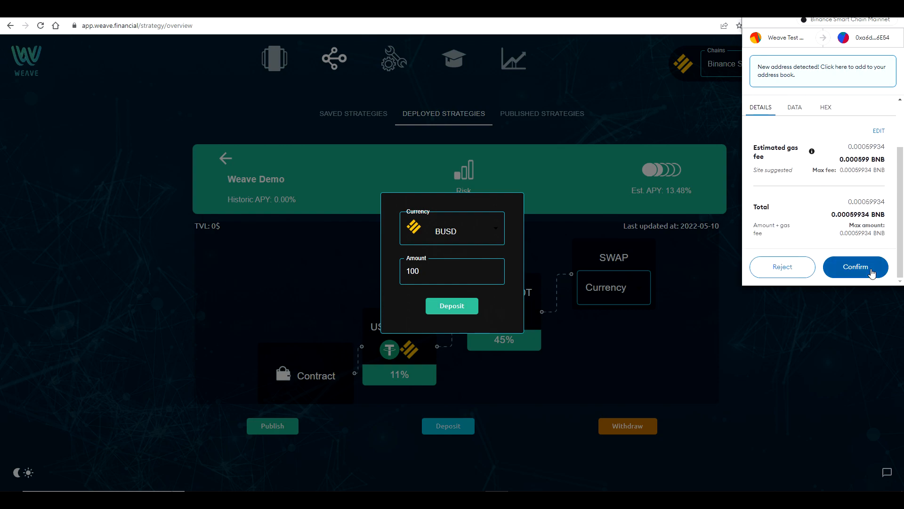
{"action": "left_click", "coordinate": [856, 267]}
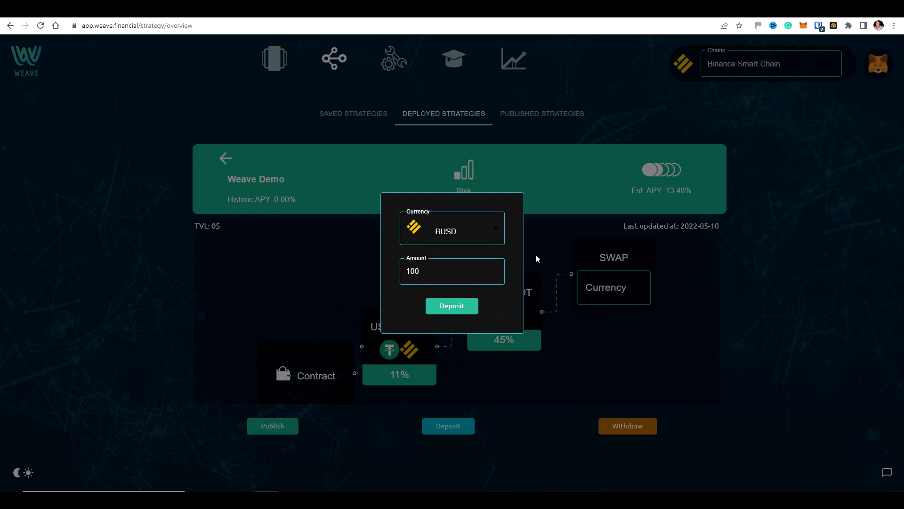
{"action": "left_click", "coordinate": [451, 305]}
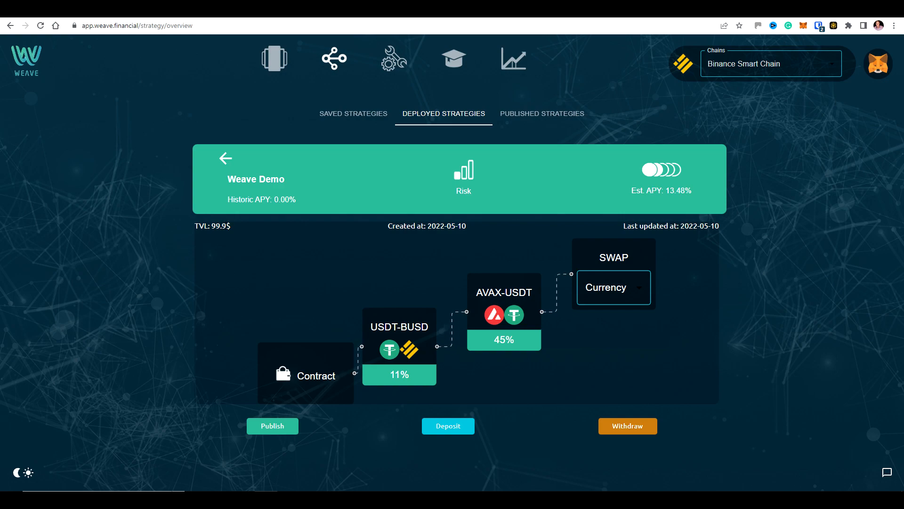
{"action": "triple_click", "coordinate": [212, 225]}
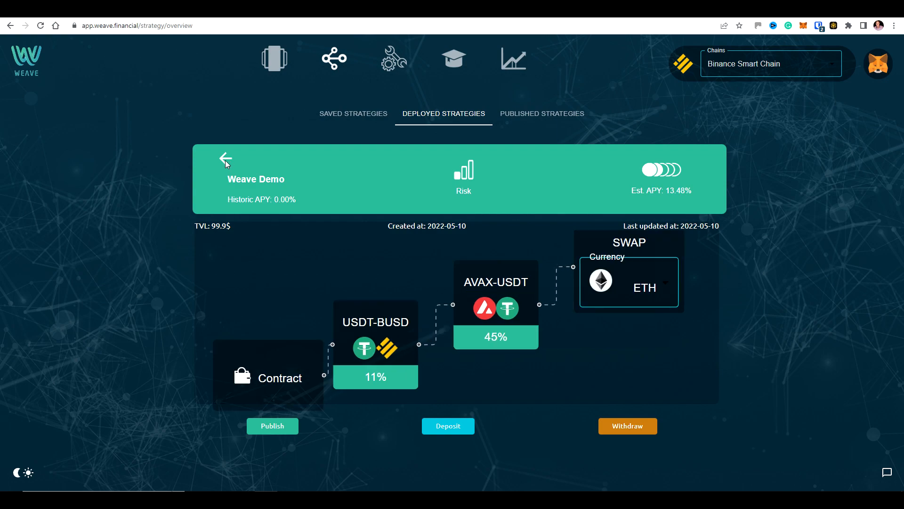
{"action": "left_click", "coordinate": [226, 158]}
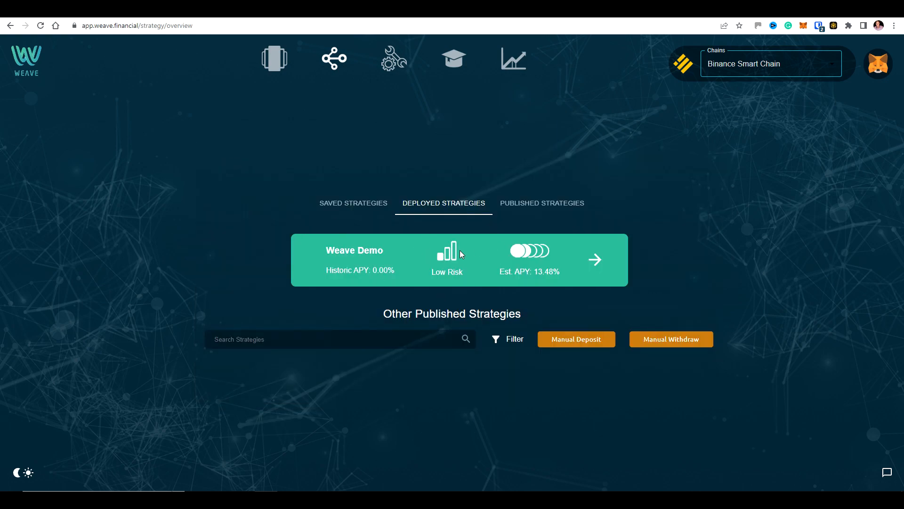
{"action": "mouse_move", "coordinate": [376, 269]}
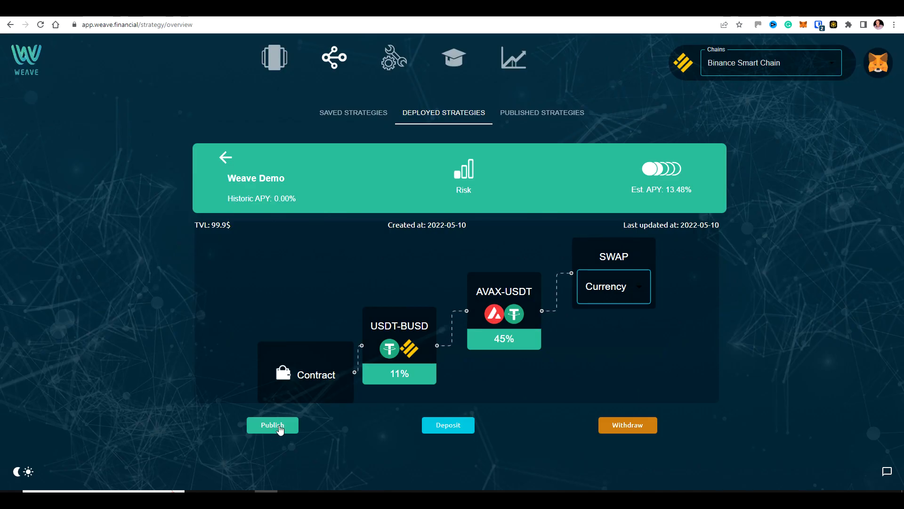
{"action": "mouse_move", "coordinate": [271, 429]}
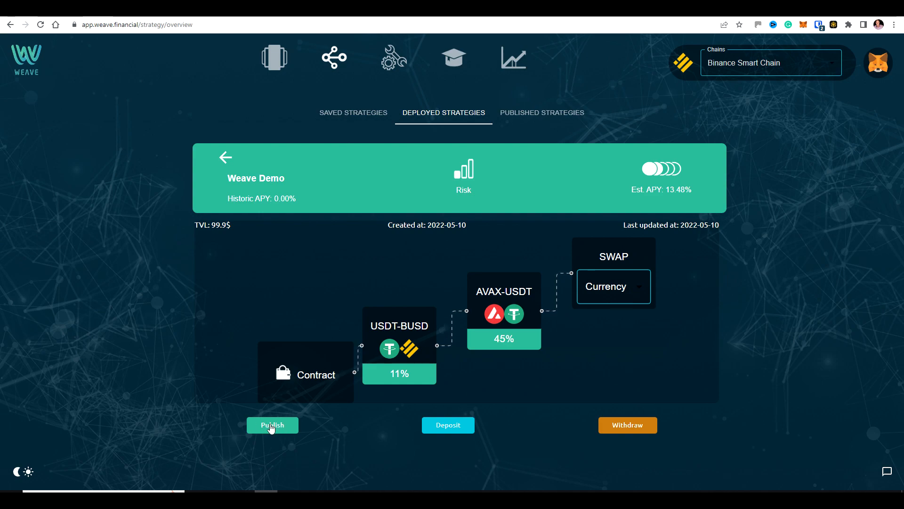
Start publishing Weave Demo, review the 10$ fee and 8th of July deadline, and approve WEAVE spending
{"action": "left_click", "coordinate": [272, 425]}
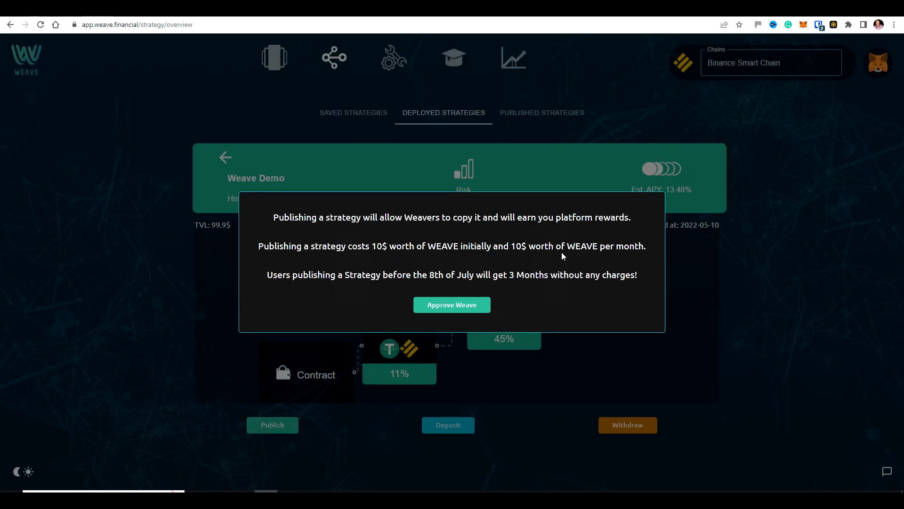
{"action": "mouse_move", "coordinate": [369, 229]}
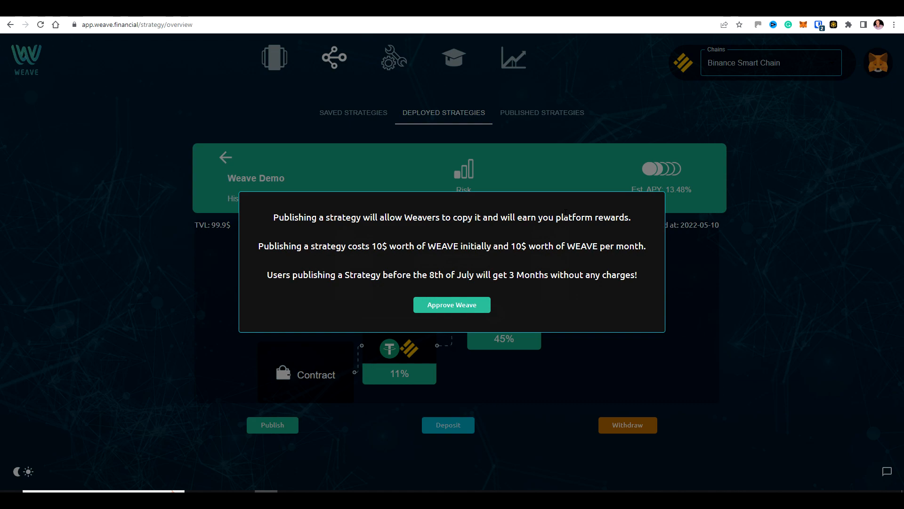
{"action": "left_click_drag", "start_coordinate": [372, 245], "coordinate": [492, 246]}
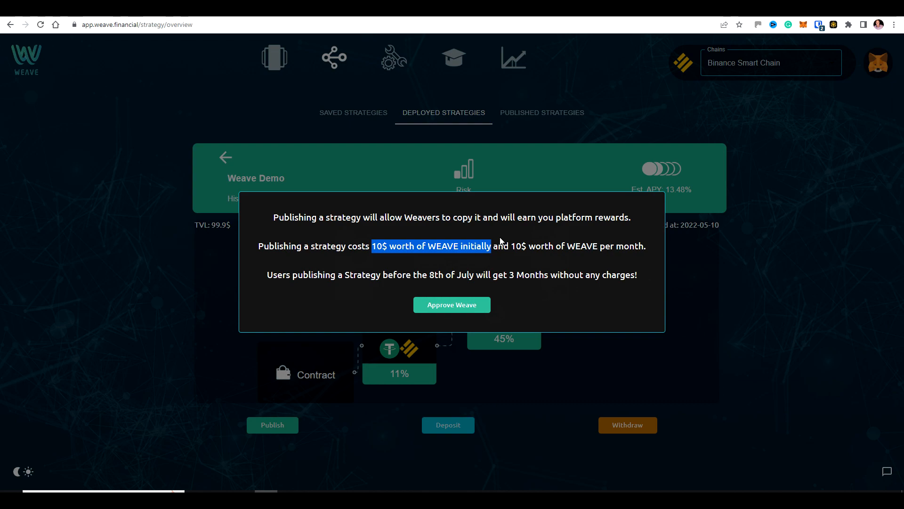
{"action": "mouse_move", "coordinate": [538, 244]}
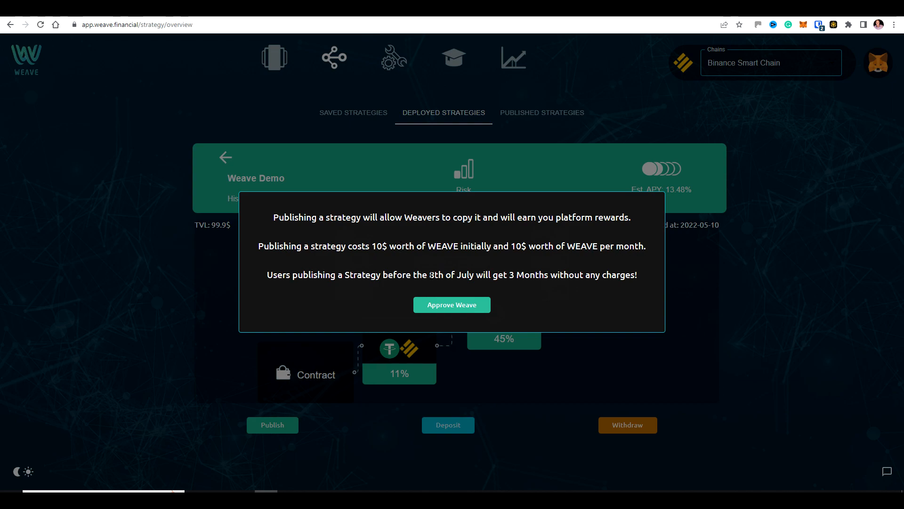
{"action": "double_click", "coordinate": [454, 274]}
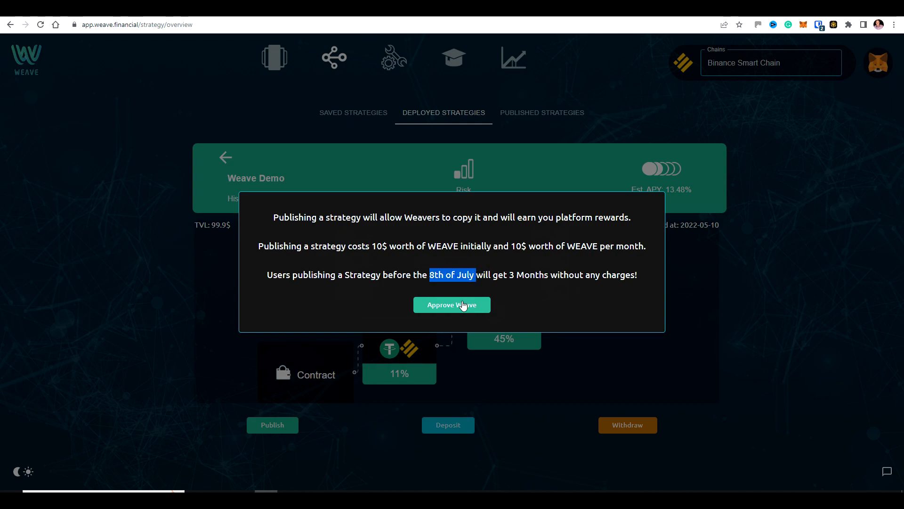
{"action": "mouse_move", "coordinate": [456, 312]}
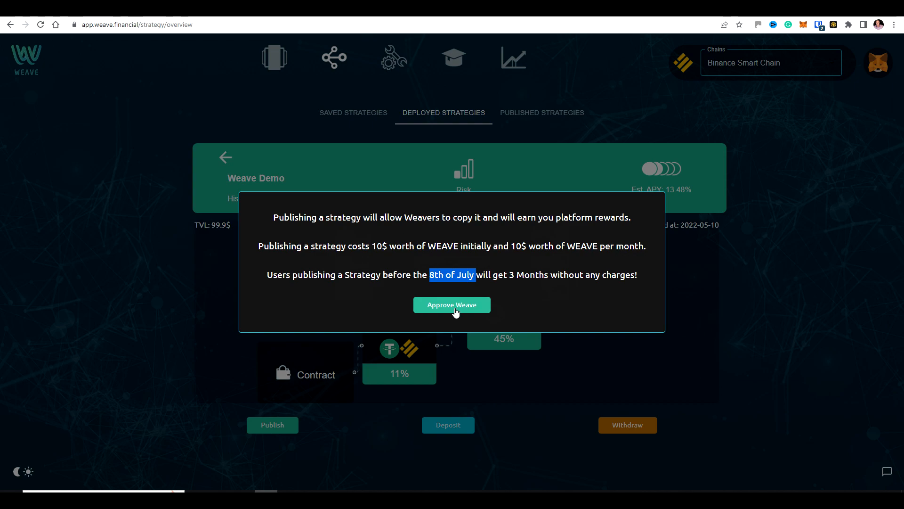
{"action": "left_click", "coordinate": [451, 304]}
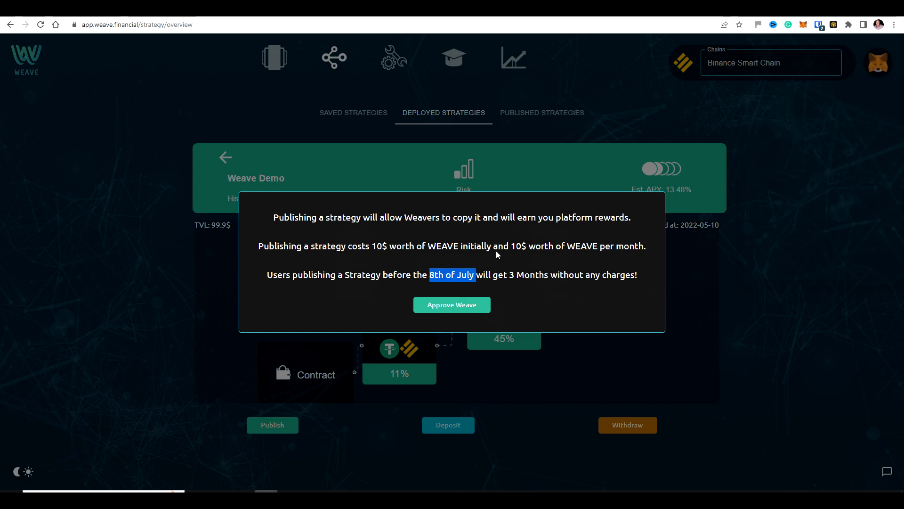
{"action": "mouse_move", "coordinate": [435, 205]}
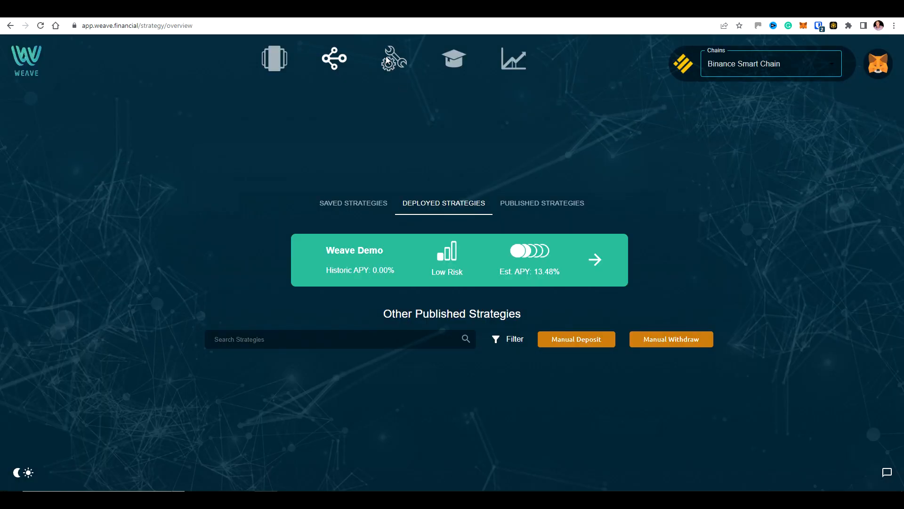
{"action": "mouse_move", "coordinate": [407, 120]}
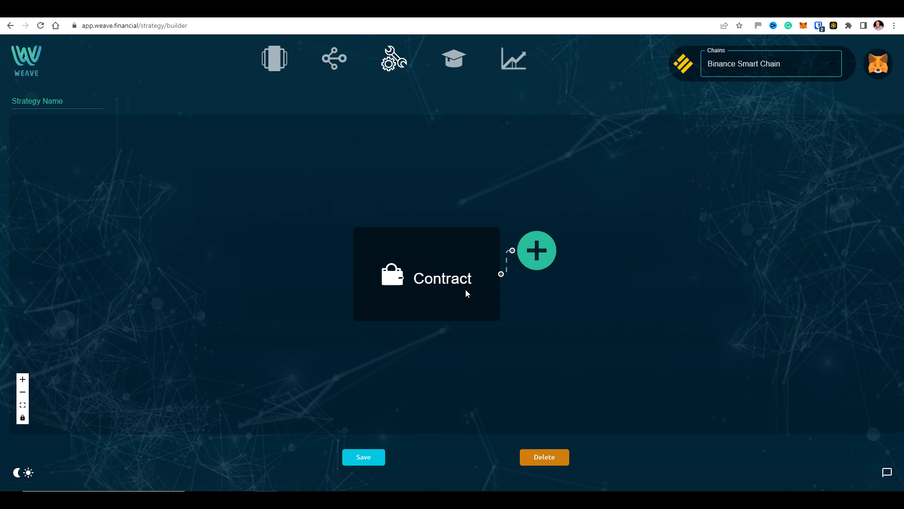
{"action": "left_click", "coordinate": [536, 249]}
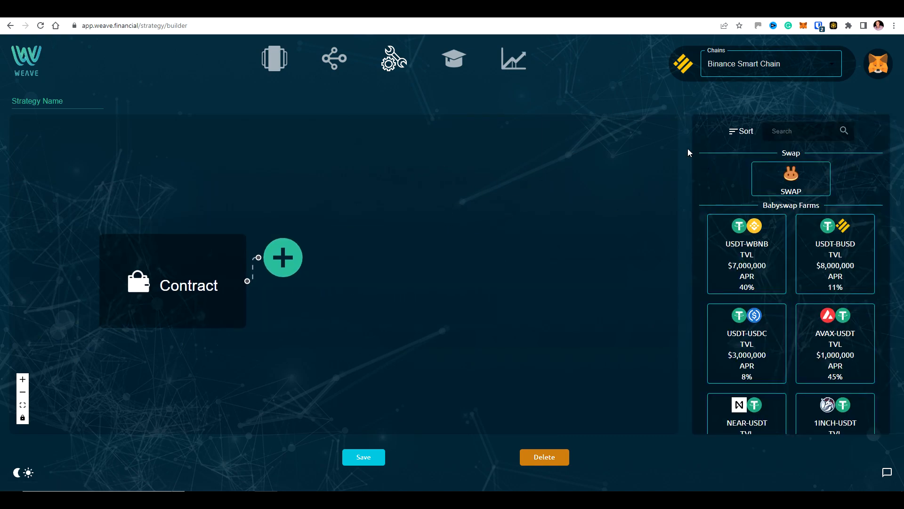
{"action": "mouse_move", "coordinate": [772, 195]}
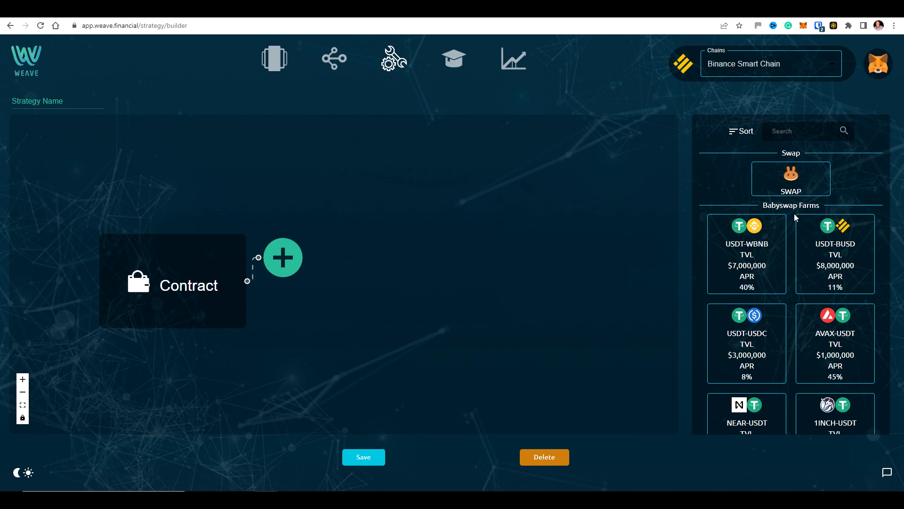
{"action": "double_click", "coordinate": [791, 206]}
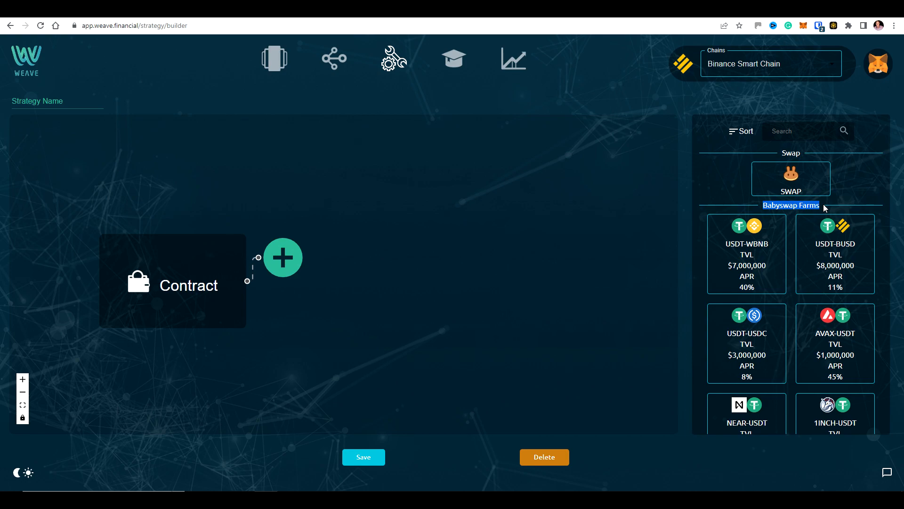
{"action": "scroll", "scroll_direction": "down", "scroll_amount": 3}
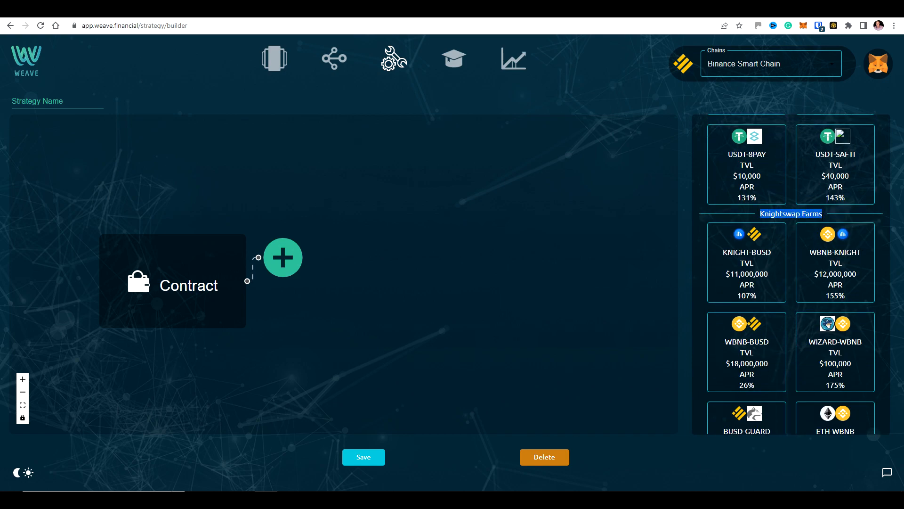
{"action": "scroll", "scroll_direction": "down", "scroll_amount": 3}
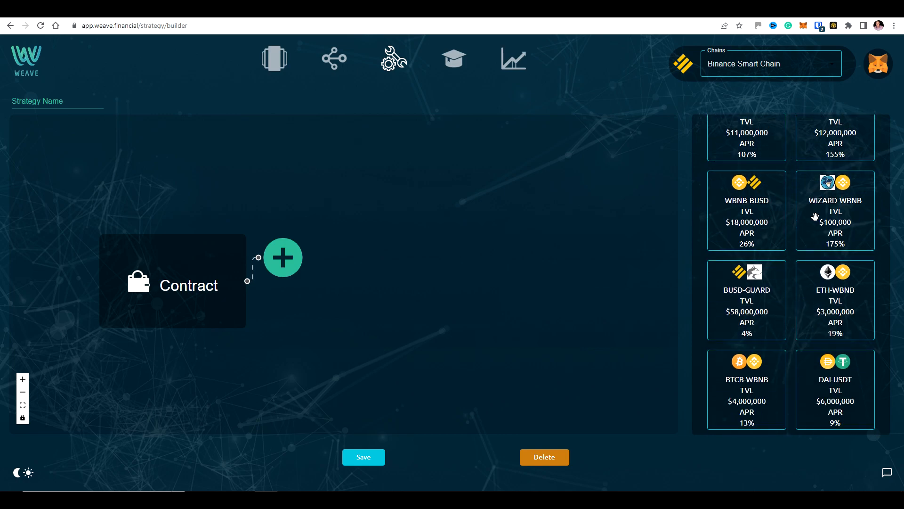
{"action": "scroll", "scroll_direction": "down", "scroll_amount": 3}
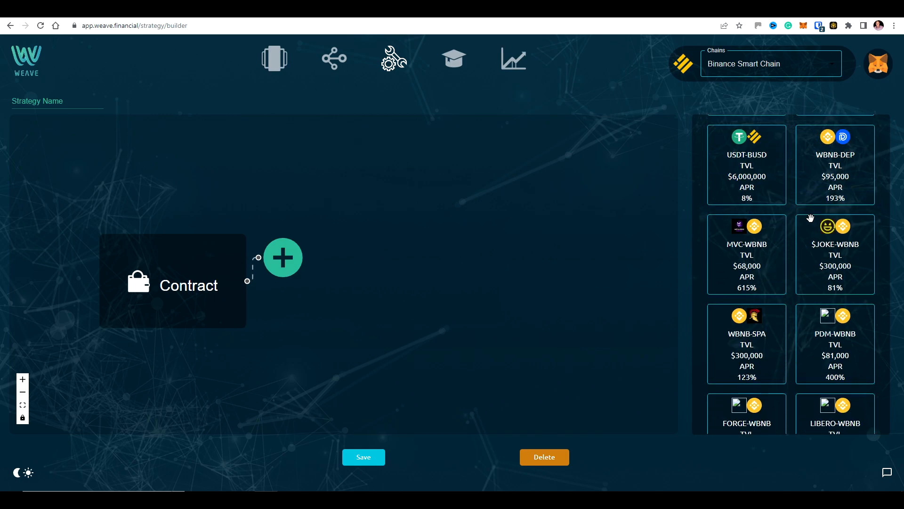
{"action": "left_click", "coordinate": [771, 63]}
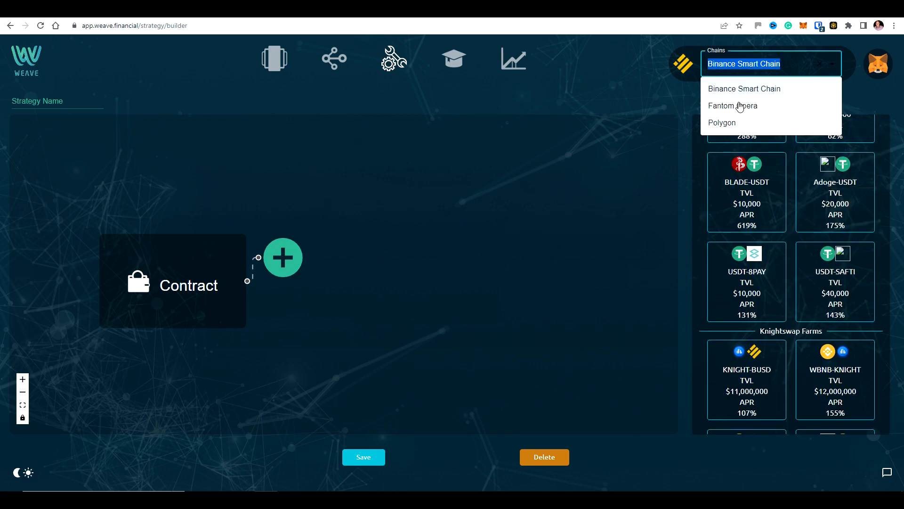
{"action": "mouse_move", "coordinate": [741, 110]}
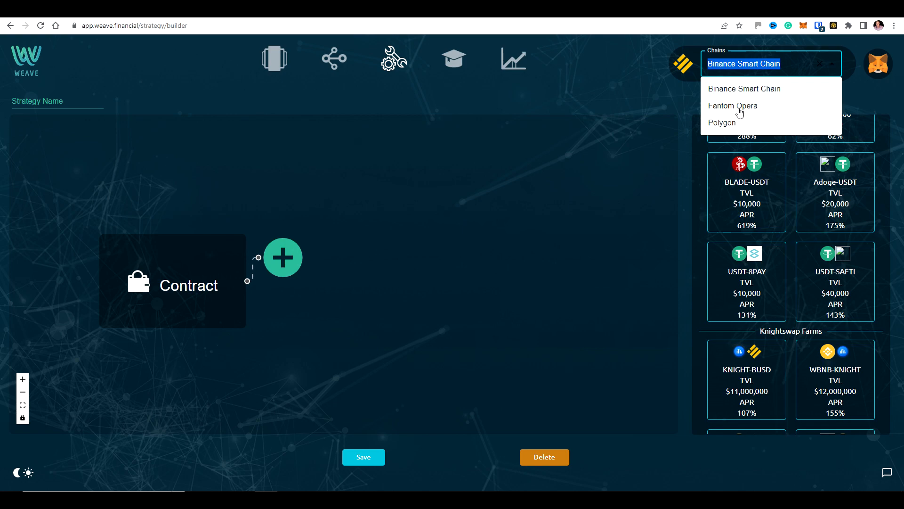
{"action": "mouse_move", "coordinate": [704, 129]}
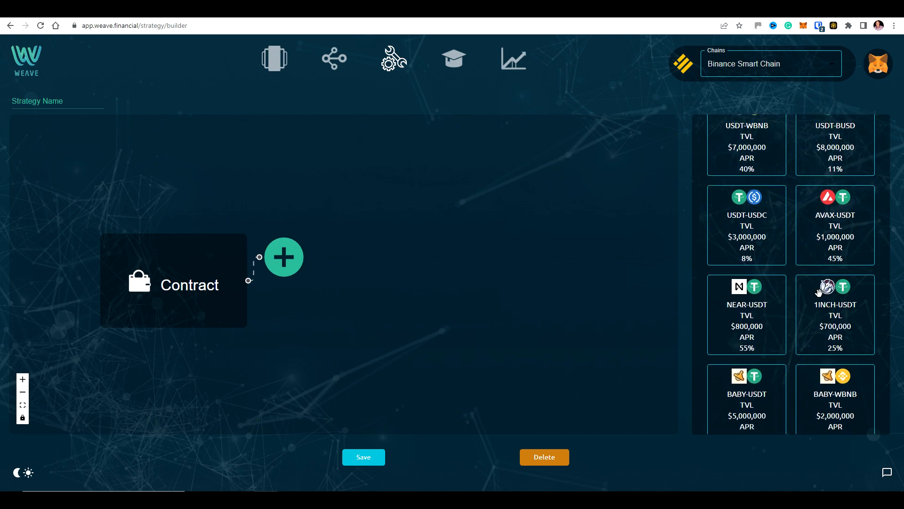
{"action": "scroll", "scroll_direction": "up", "scroll_amount": 3}
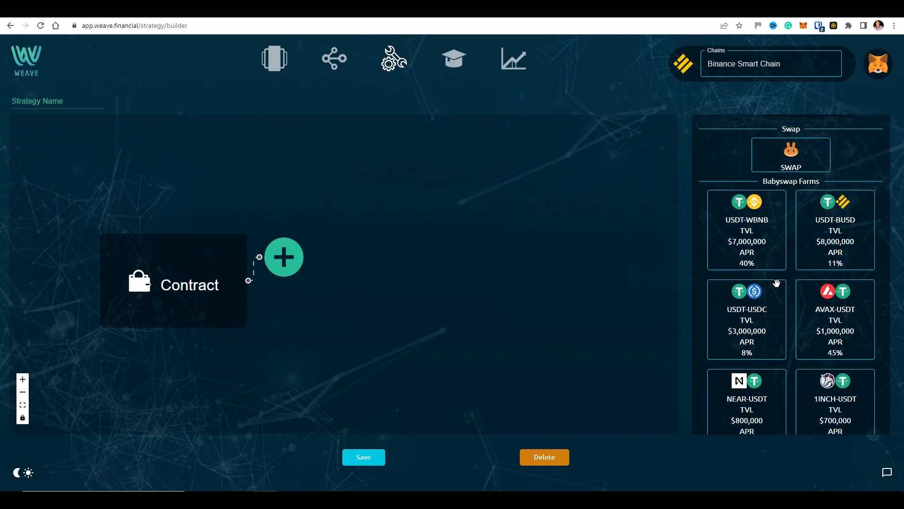
{"action": "mouse_move", "coordinate": [837, 228]}
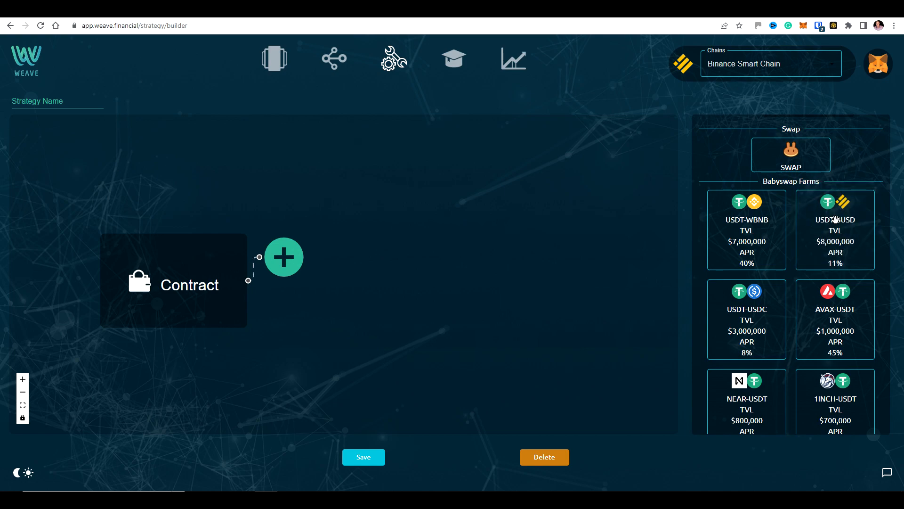
{"action": "scroll", "scroll_direction": "down", "scroll_amount": 3}
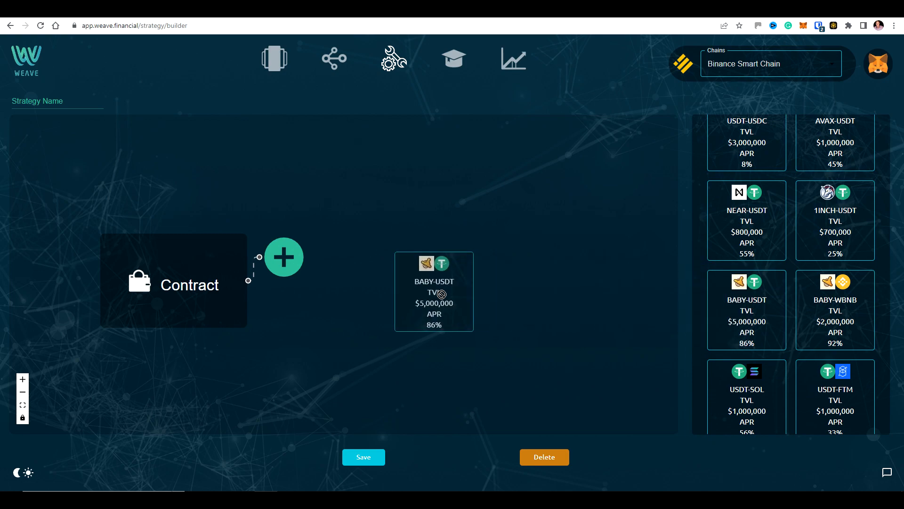
Link the BABY-USDT farm to the contract, compounding 100% of rewards
{"action": "left_click", "coordinate": [284, 256]}
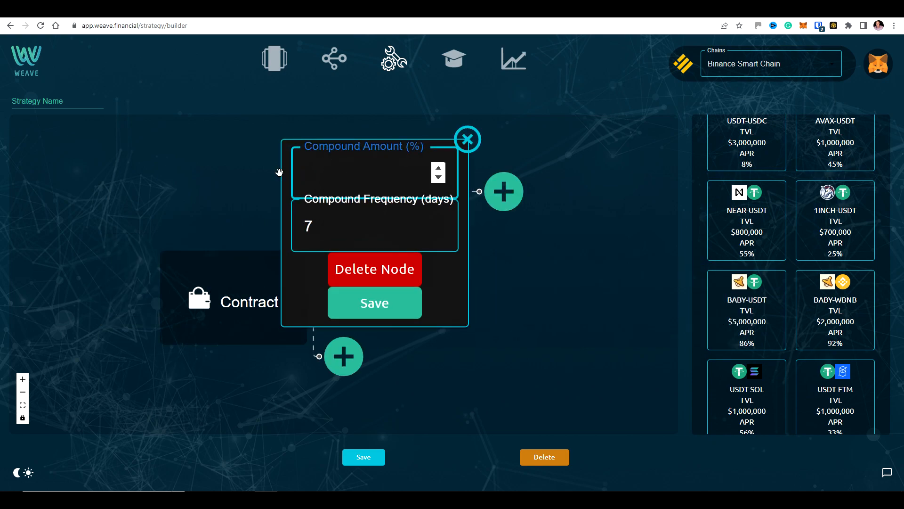
{"action": "type", "text": "100"}
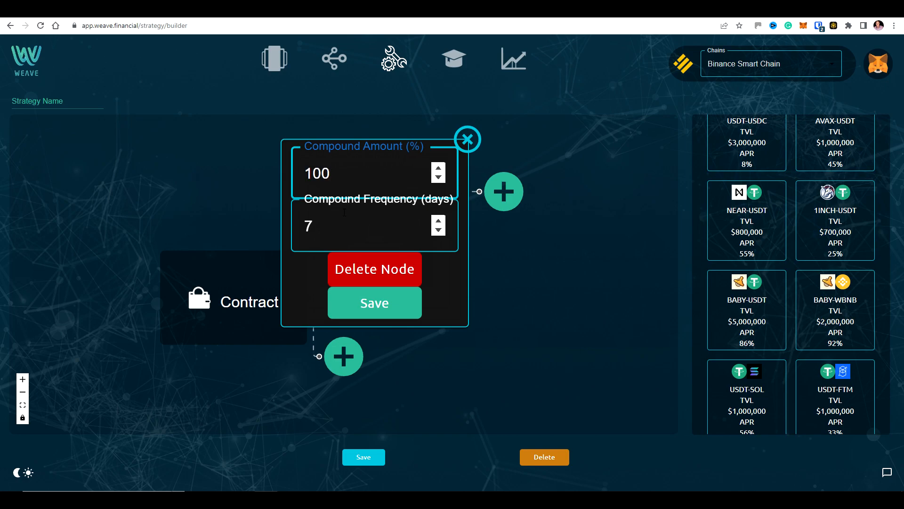
{"action": "type", "text": "1"}
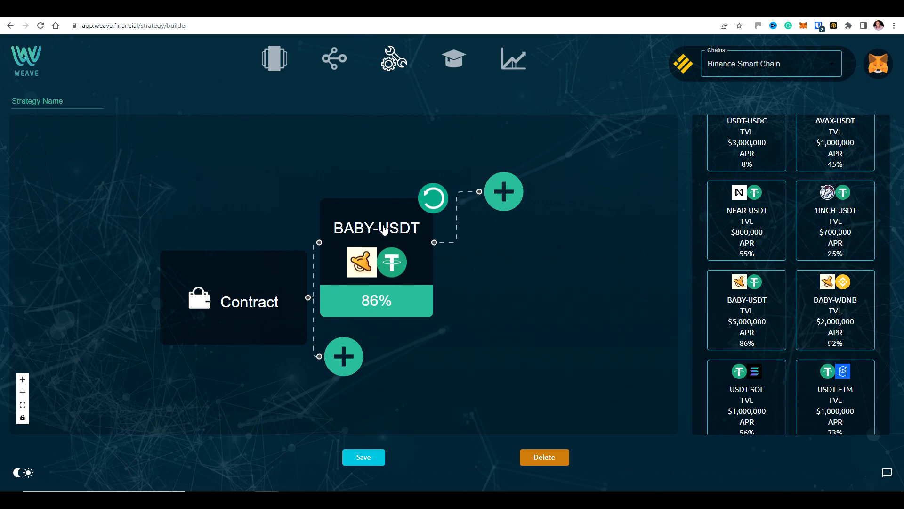
{"action": "mouse_move", "coordinate": [394, 217]}
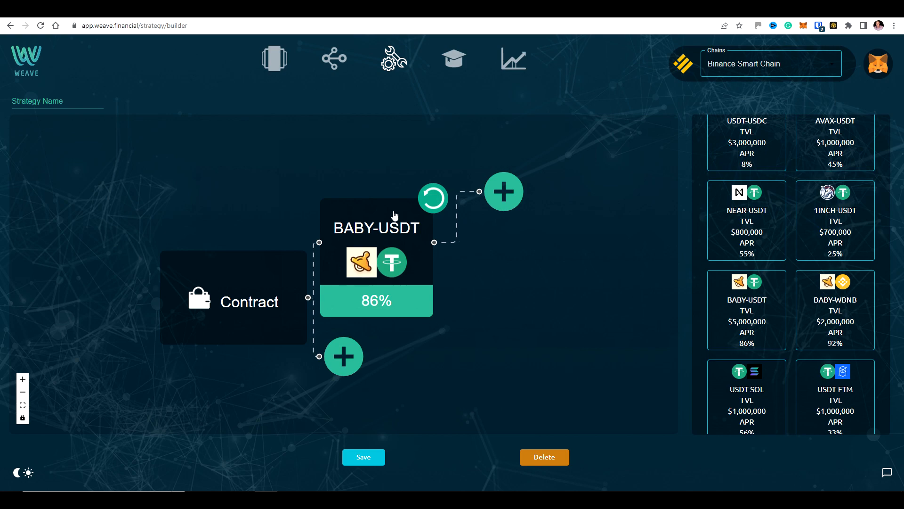
{"action": "mouse_move", "coordinate": [375, 236]}
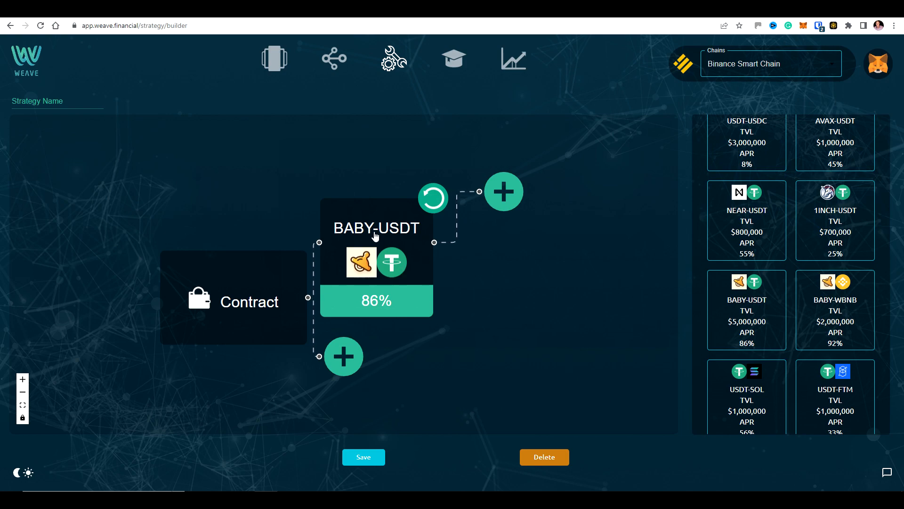
{"action": "mouse_move", "coordinate": [369, 263]}
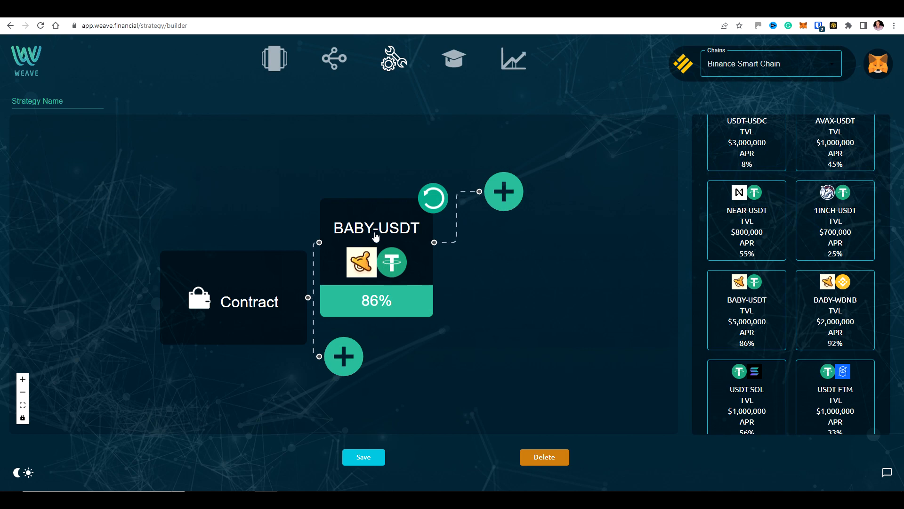
{"action": "mouse_move", "coordinate": [386, 232]}
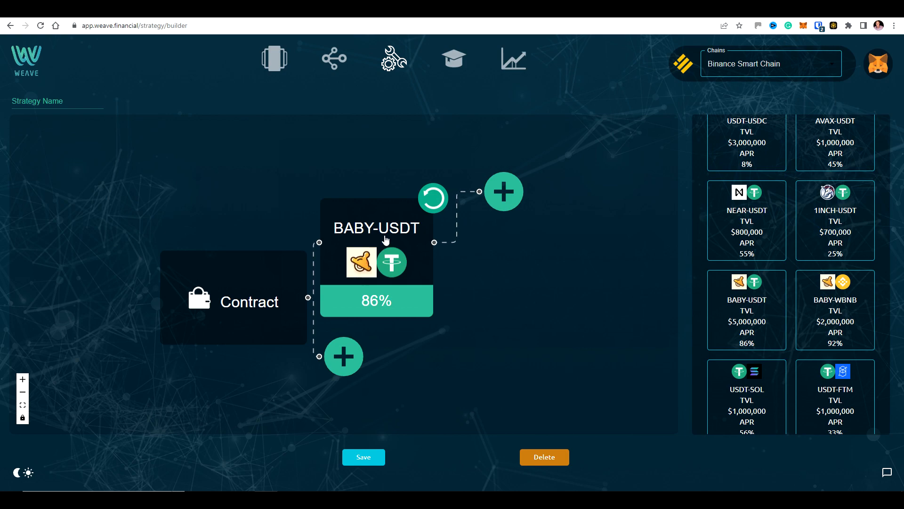
{"action": "mouse_move", "coordinate": [295, 272]}
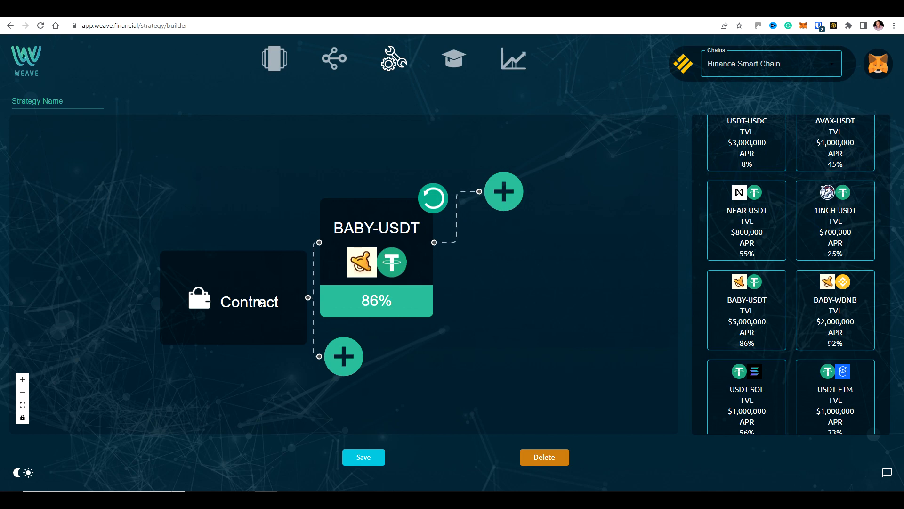
{"action": "mouse_move", "coordinate": [428, 227]}
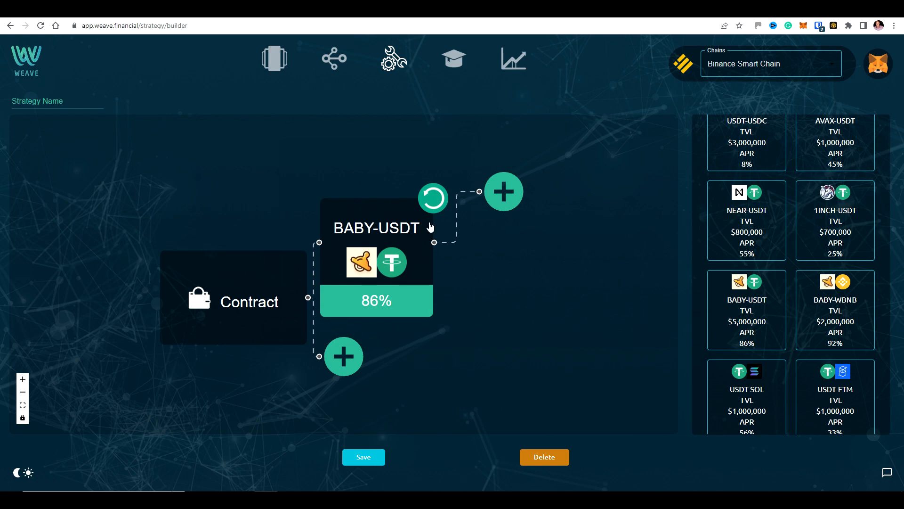
{"action": "mouse_move", "coordinate": [759, 243]}
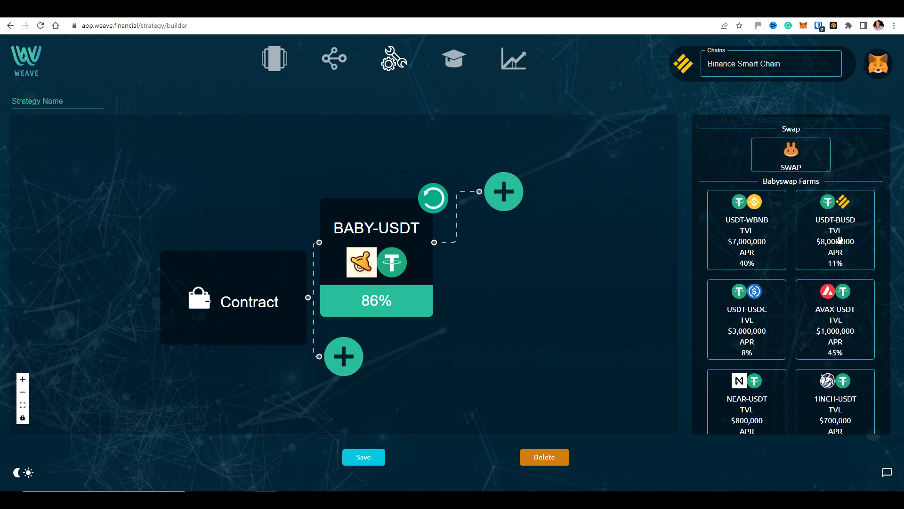
Add a USDT-BUSD farm to the contract without compounding its rewards
{"action": "left_click_drag", "start_coordinate": [833, 230], "coordinate": [339, 348]}
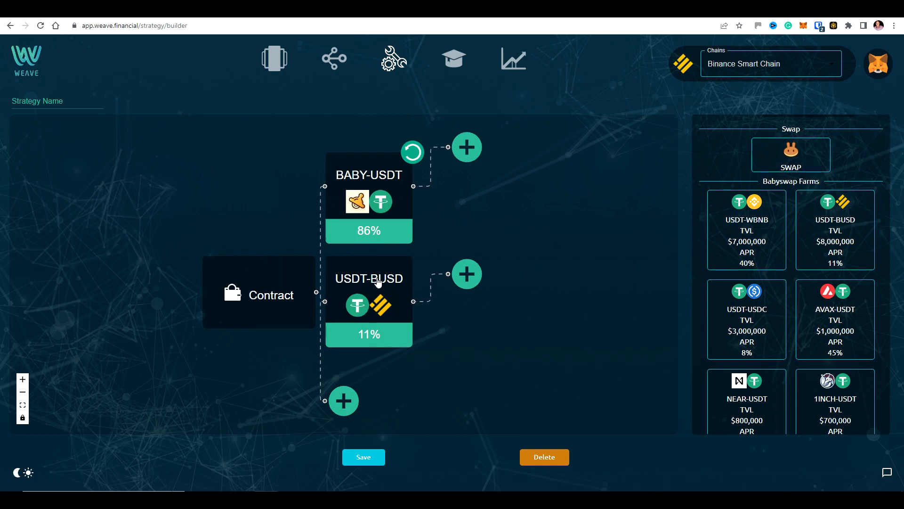
{"action": "left_click", "coordinate": [368, 279]}
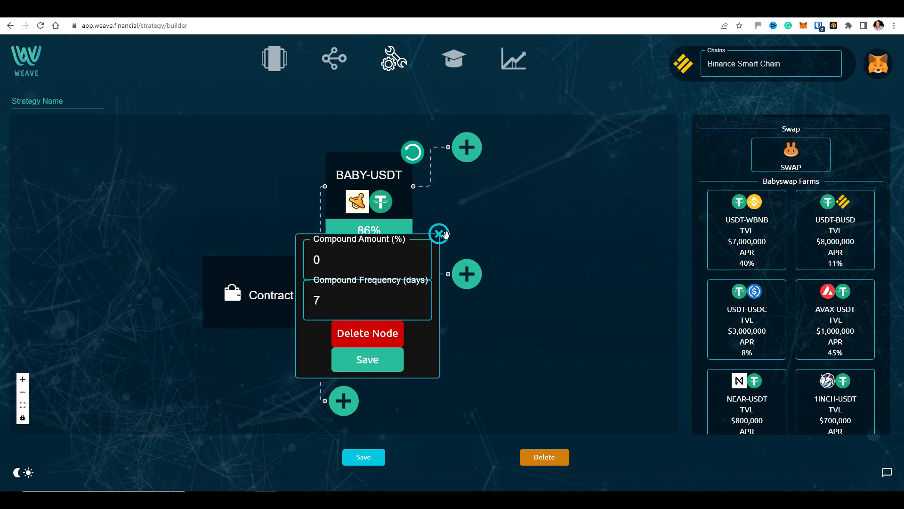
{"action": "left_click", "coordinate": [439, 233]}
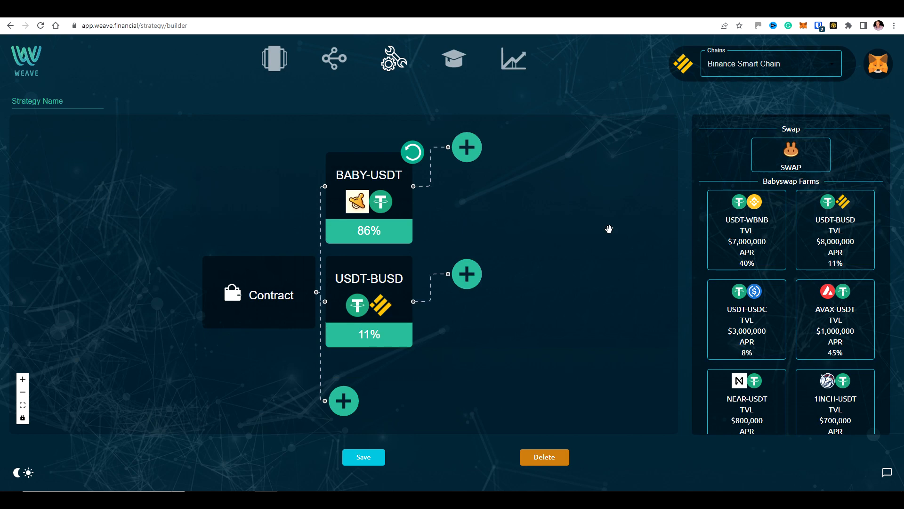
{"action": "mouse_move", "coordinate": [794, 163]}
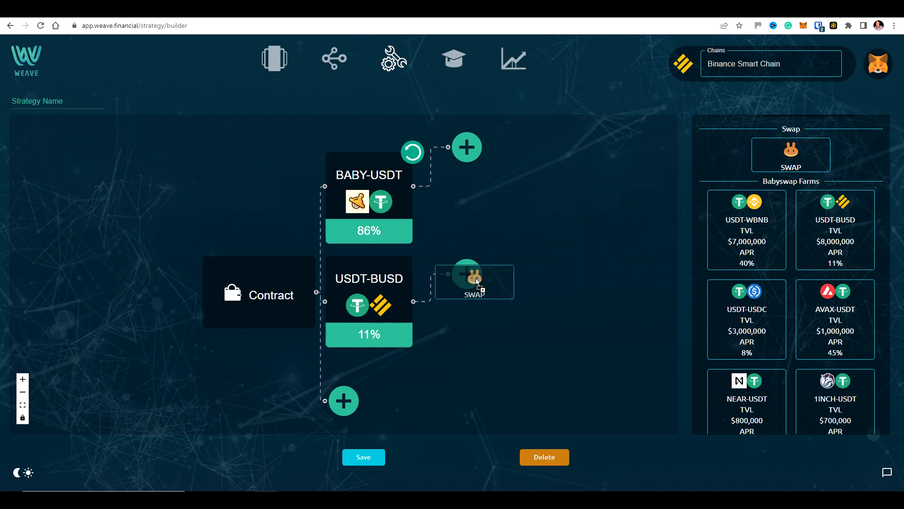
Add two swap steps after USDT-BUSD, converting to DOT and to XRP
{"action": "left_click", "coordinate": [468, 276]}
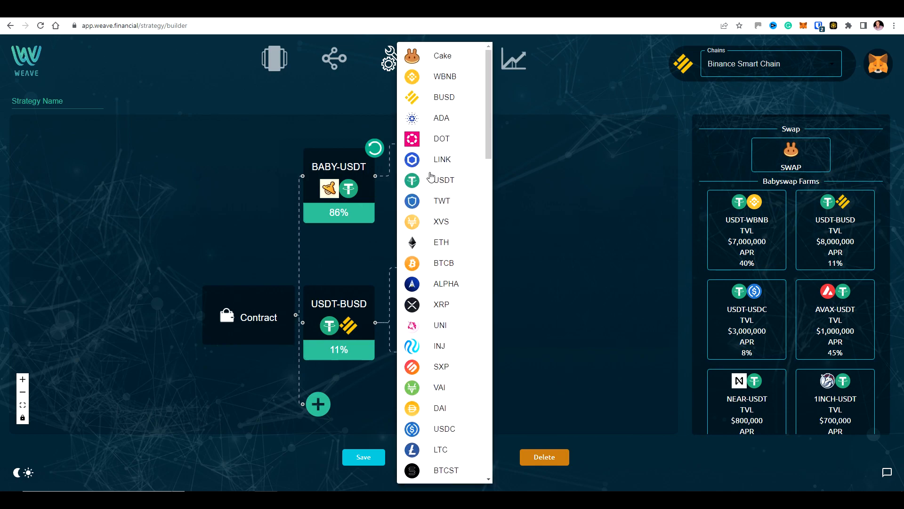
{"action": "left_click", "coordinate": [441, 138]}
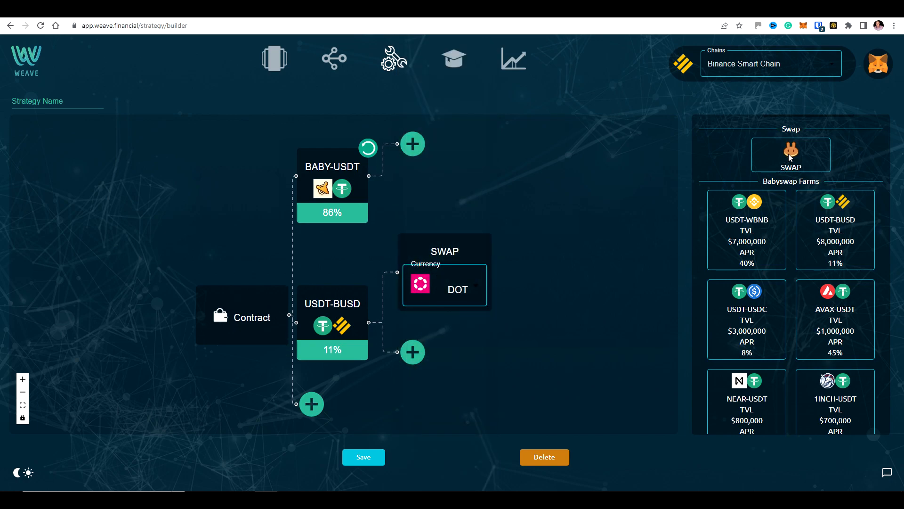
{"action": "left_click", "coordinate": [413, 351]}
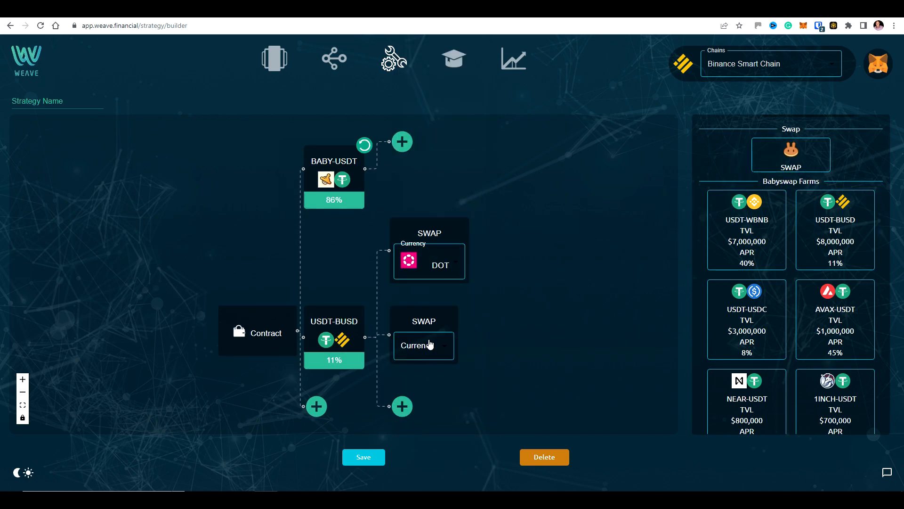
{"action": "left_click", "coordinate": [423, 346]}
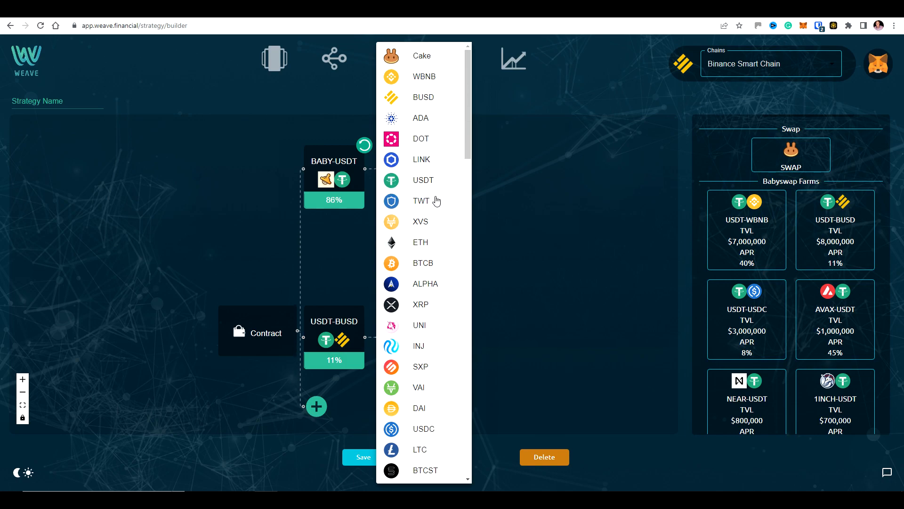
{"action": "scroll", "scroll_direction": "down", "scroll_amount": 3}
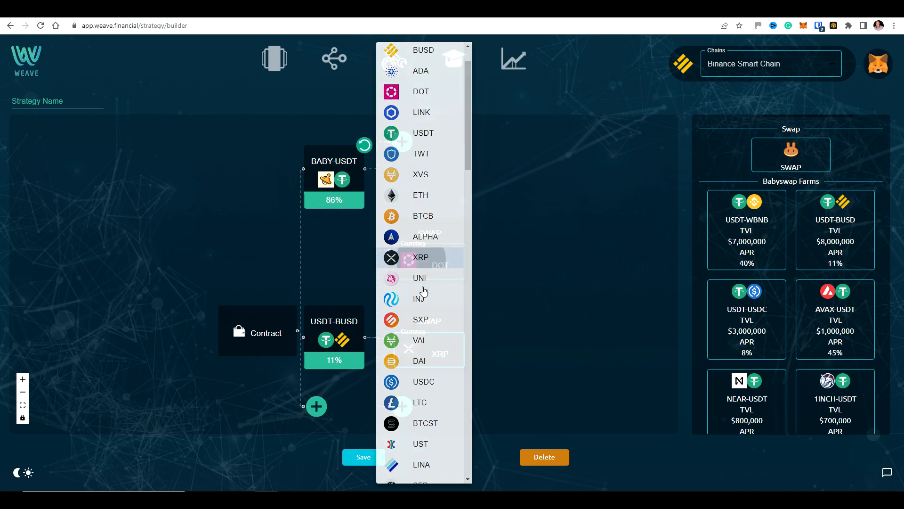
{"action": "left_click", "coordinate": [420, 257]}
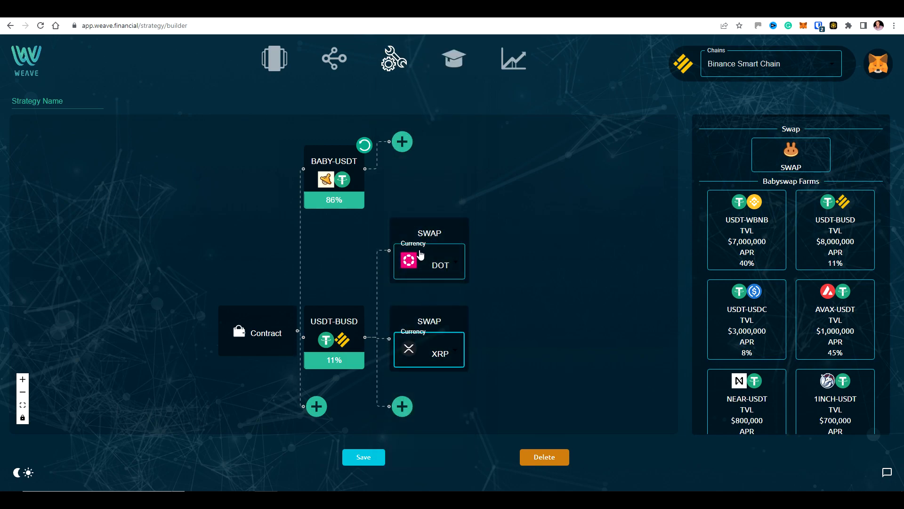
{"action": "mouse_move", "coordinate": [345, 329]}
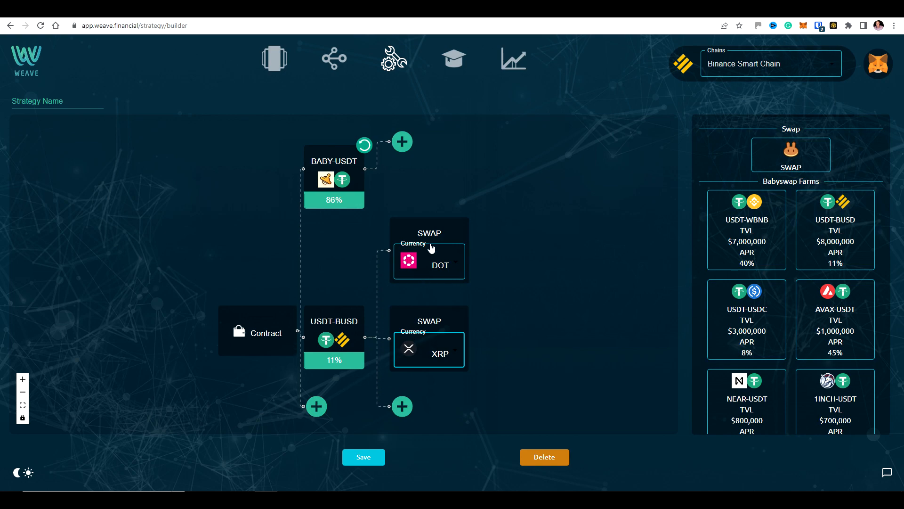
{"action": "mouse_move", "coordinate": [422, 270]}
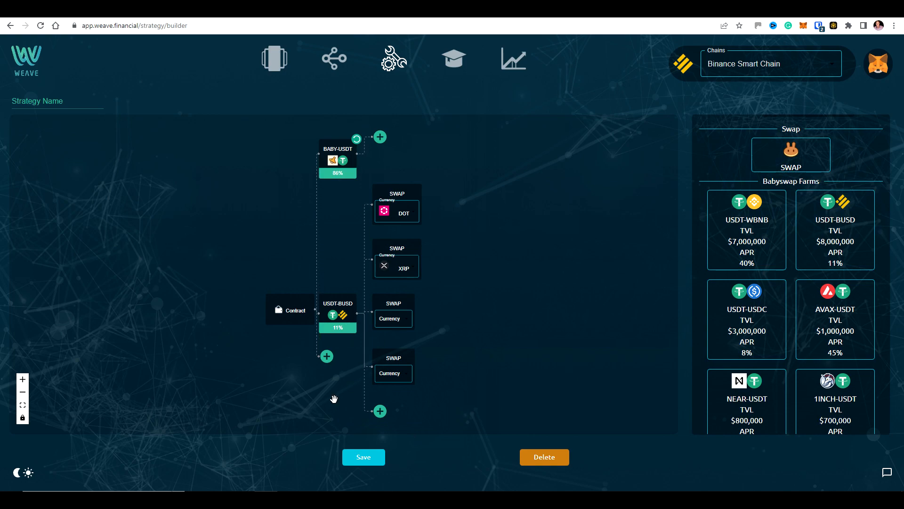
{"action": "mouse_move", "coordinate": [390, 292]}
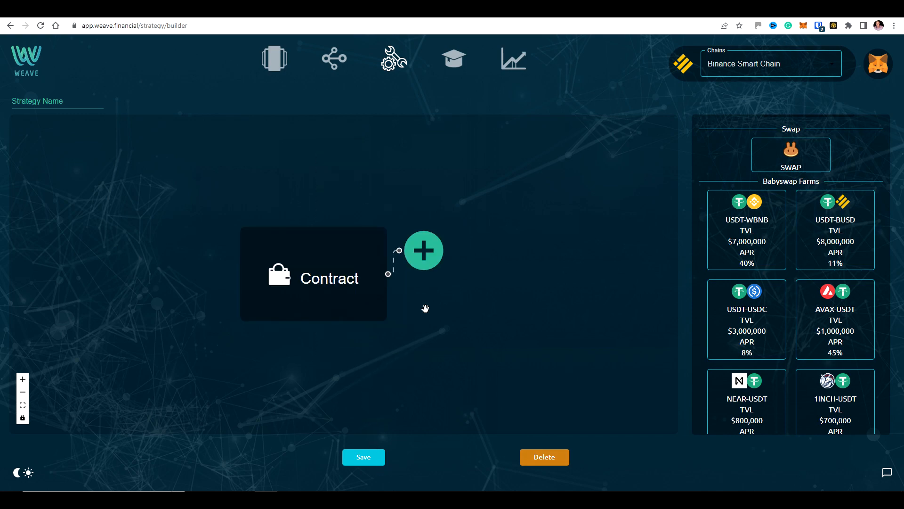
Reposition and scroll the canvas to make room for the new farm nodes
{"action": "left_click_drag", "start_coordinate": [426, 309], "coordinate": [443, 242]}
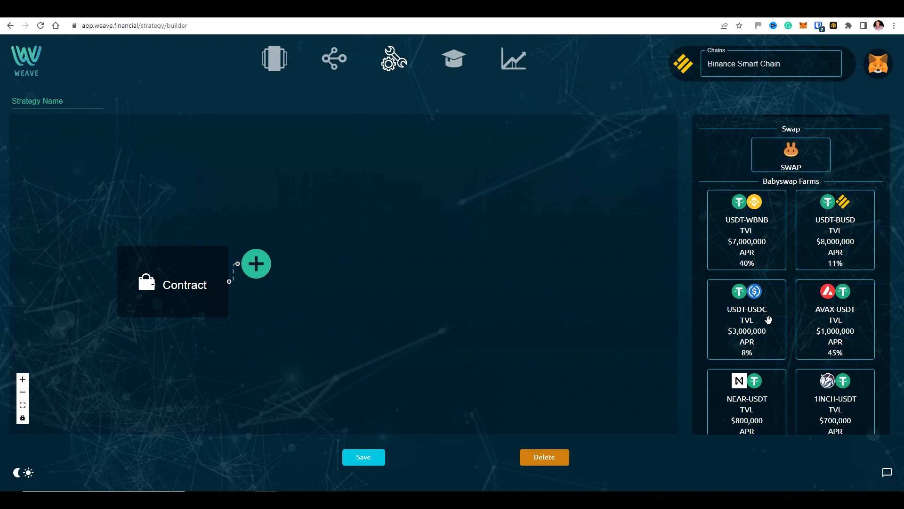
{"action": "mouse_move", "coordinate": [843, 230]}
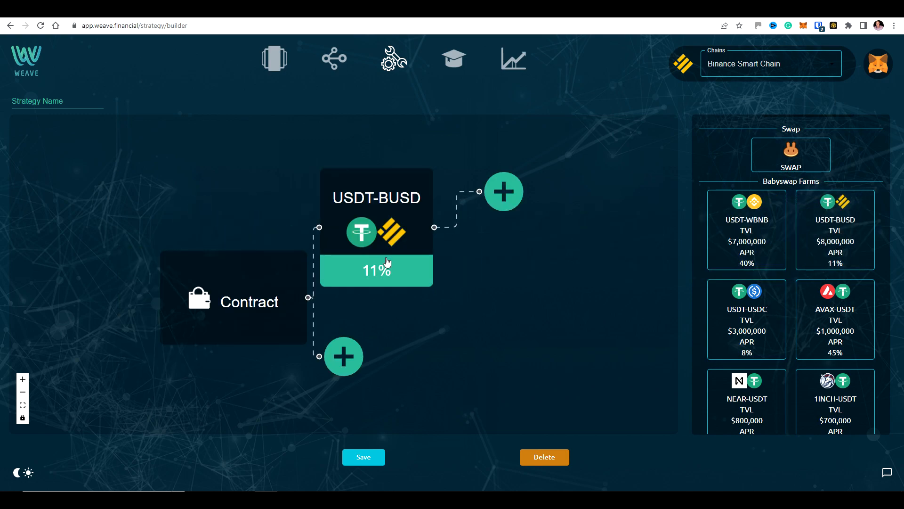
{"action": "scroll", "scroll_direction": "down", "scroll_amount": 3}
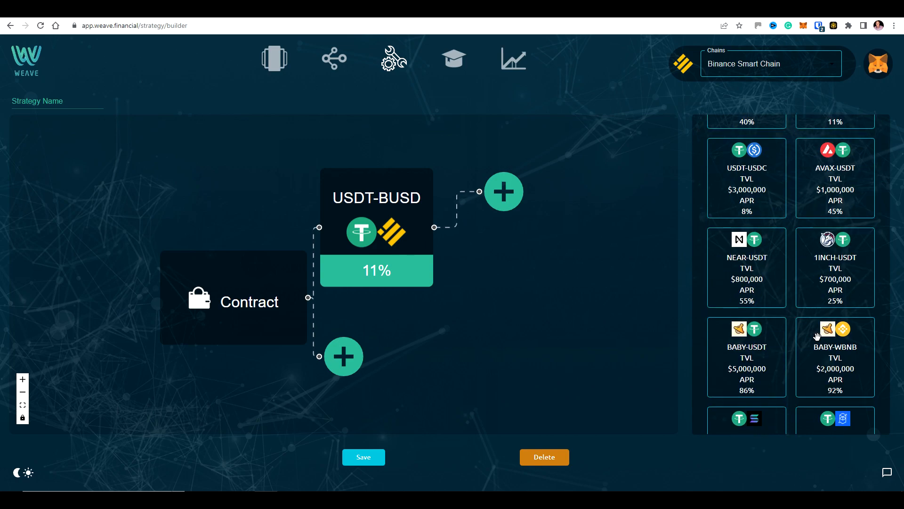
{"action": "scroll", "scroll_direction": "down", "scroll_amount": 3}
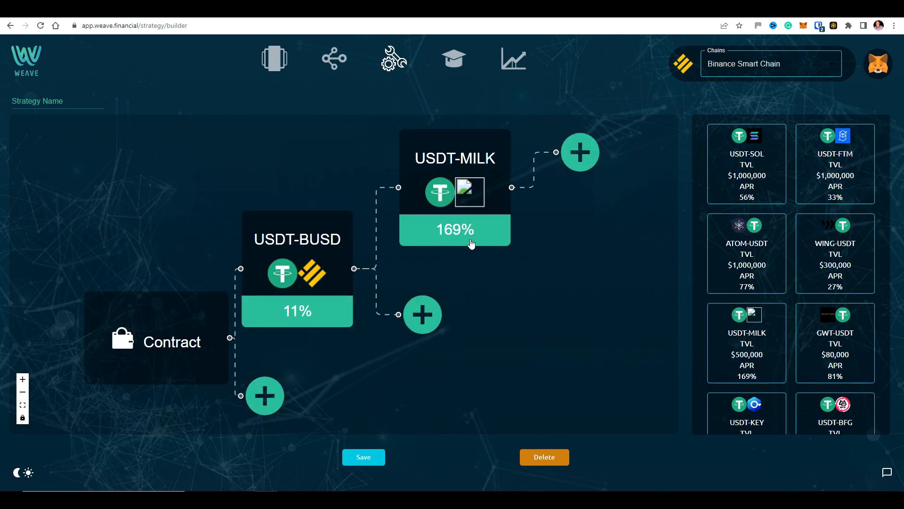
{"action": "mouse_move", "coordinate": [320, 264]}
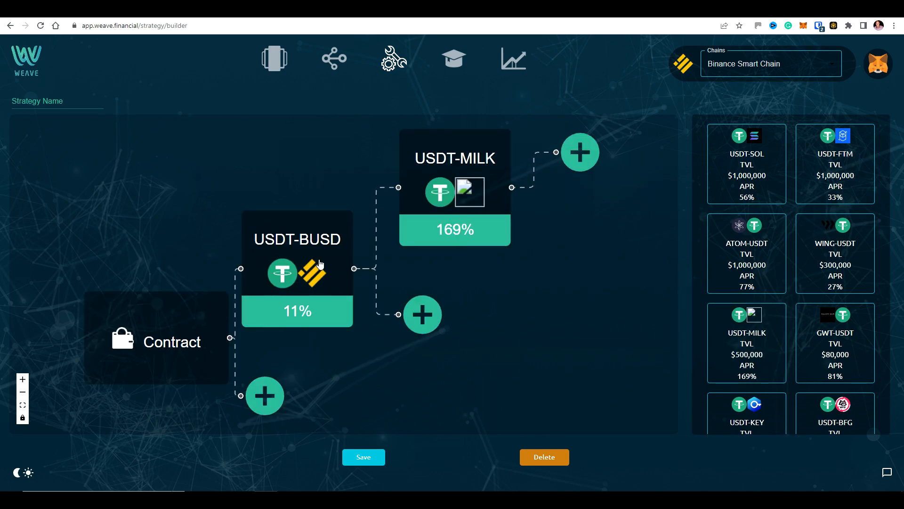
{"action": "mouse_move", "coordinate": [453, 194]}
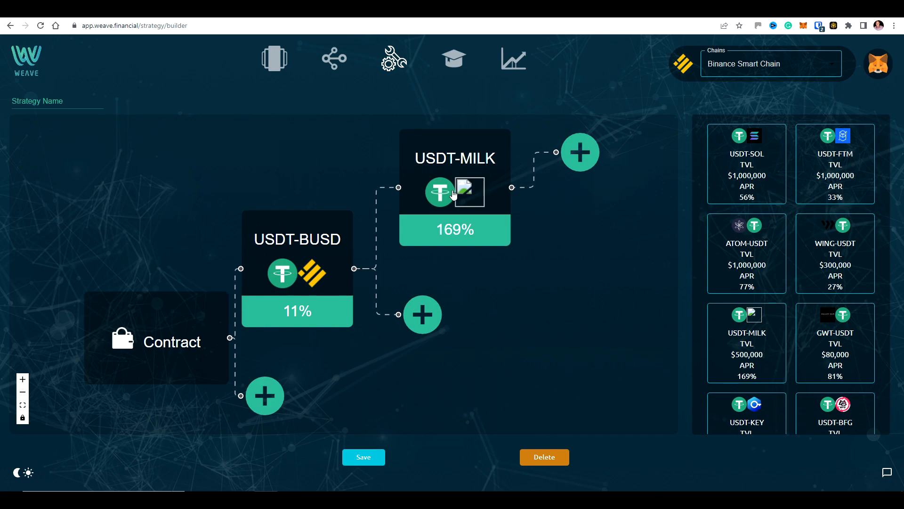
{"action": "mouse_move", "coordinate": [345, 250]}
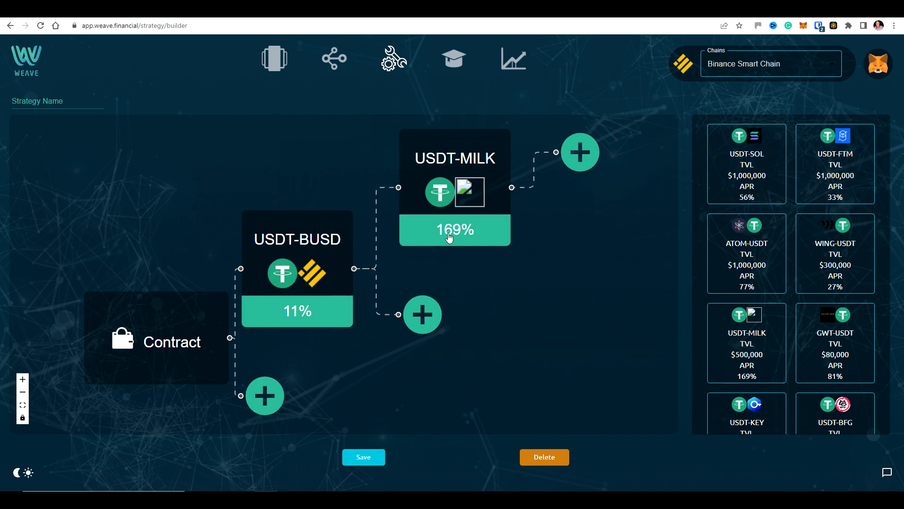
{"action": "mouse_move", "coordinate": [425, 241]}
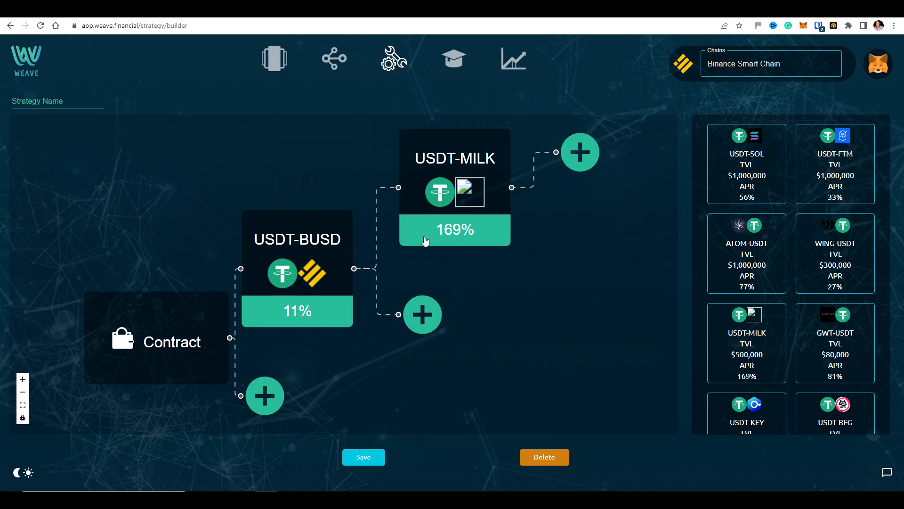
{"action": "mouse_move", "coordinate": [283, 269]}
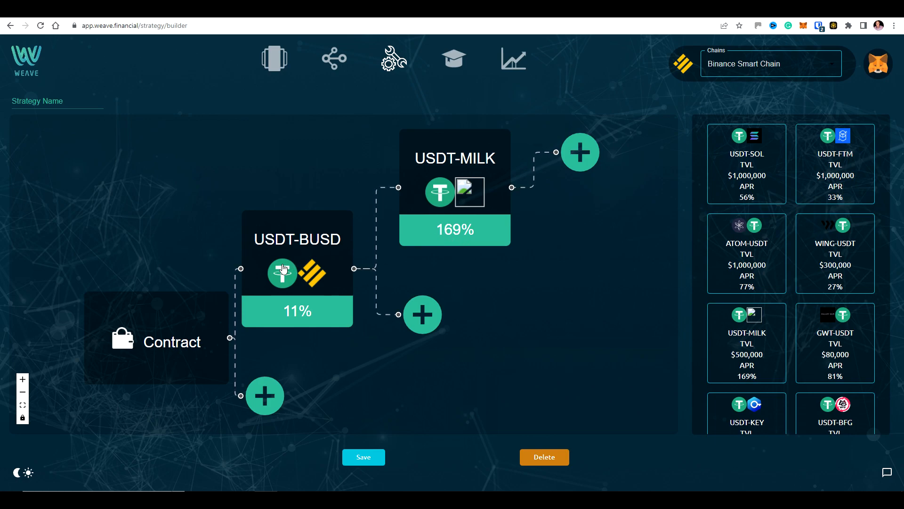
{"action": "mouse_move", "coordinate": [441, 228]}
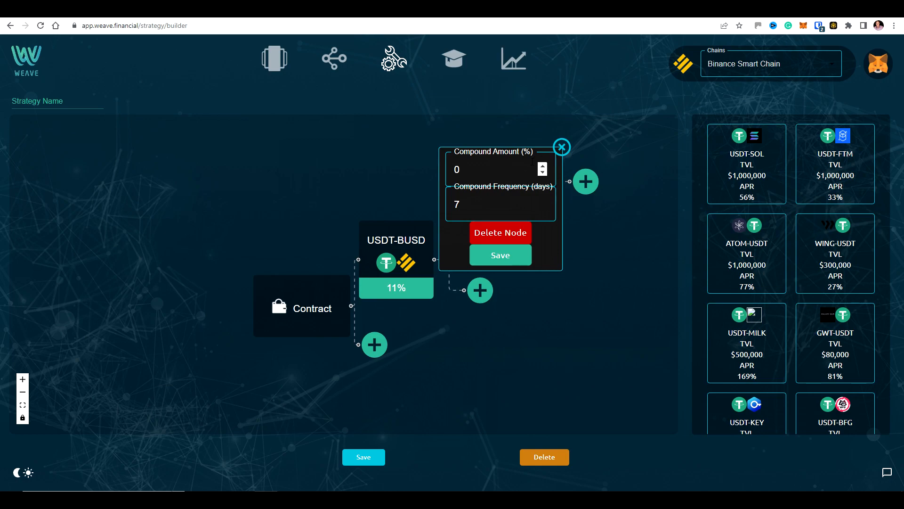
Give the USDT-MILK farm a 50% compound amount at the 7-day frequency and save it
{"action": "left_click", "coordinate": [559, 147]}
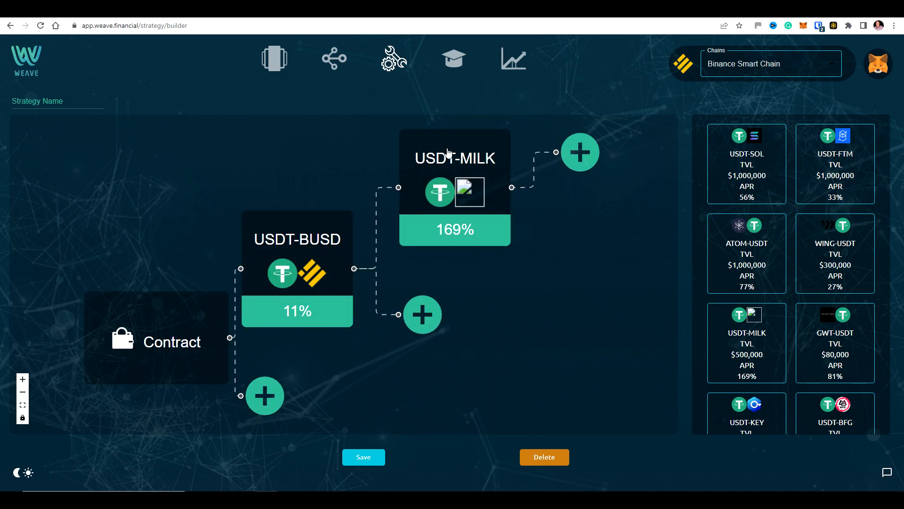
{"action": "left_click", "coordinate": [454, 157]}
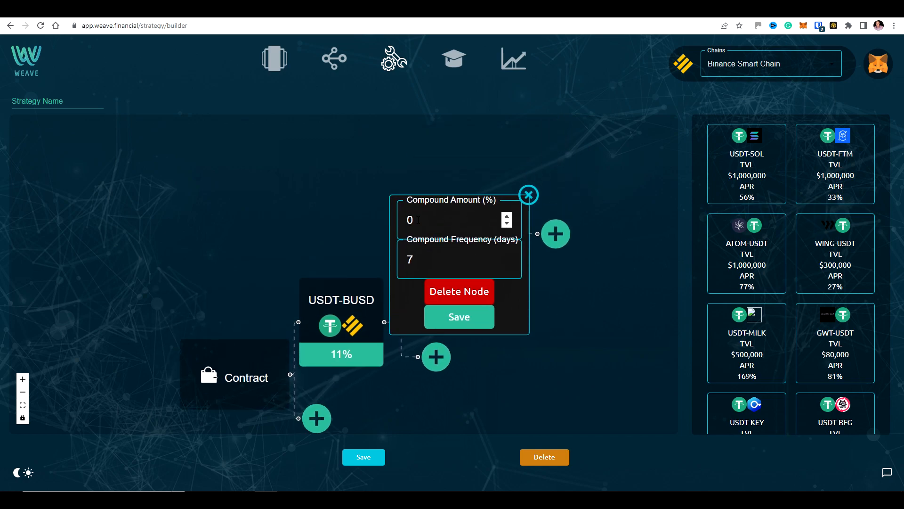
{"action": "type", "text": "1"}
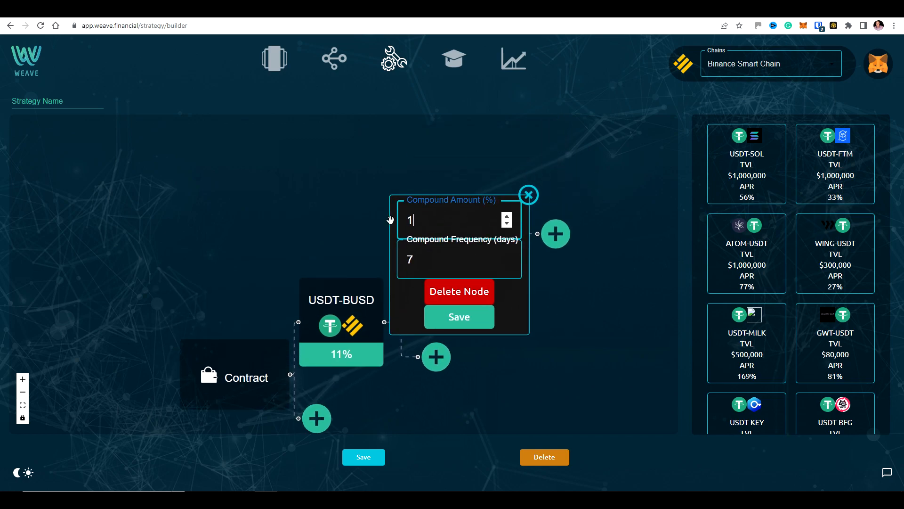
{"action": "left_click", "coordinate": [527, 194]}
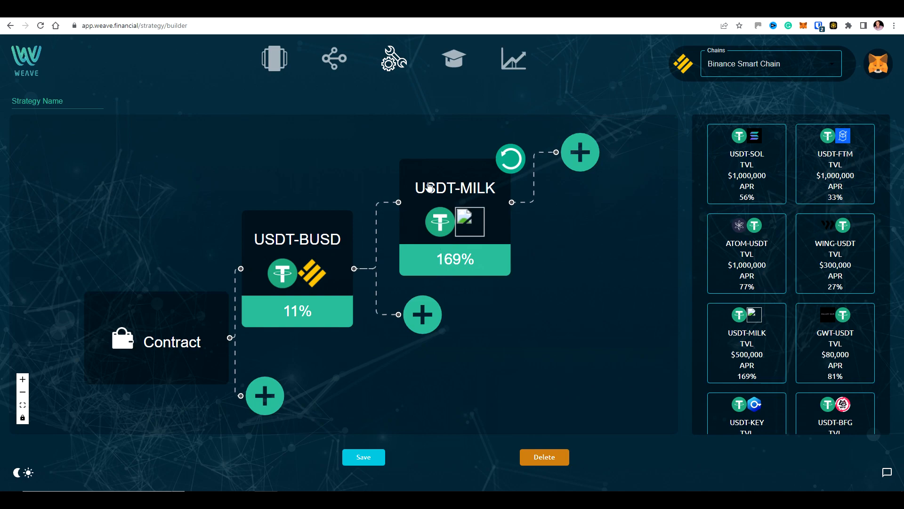
{"action": "mouse_move", "coordinate": [505, 168]}
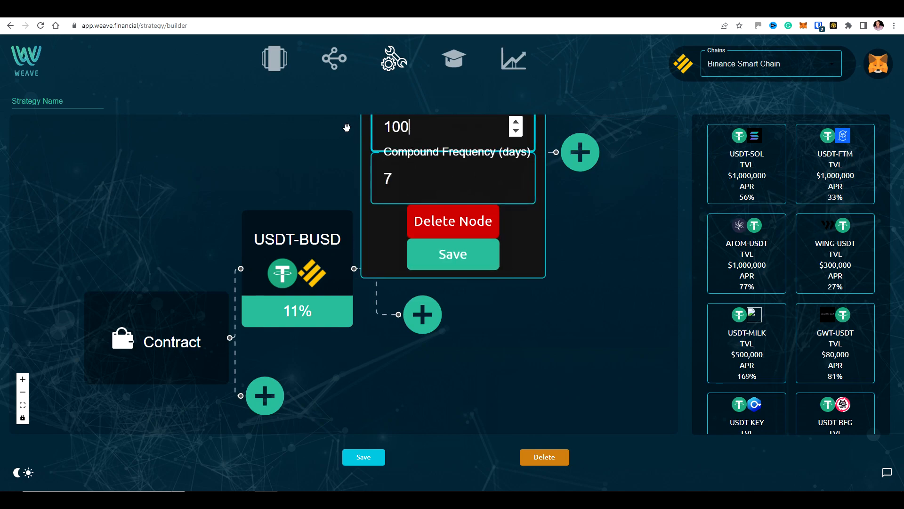
{"action": "type", "text": "5"}
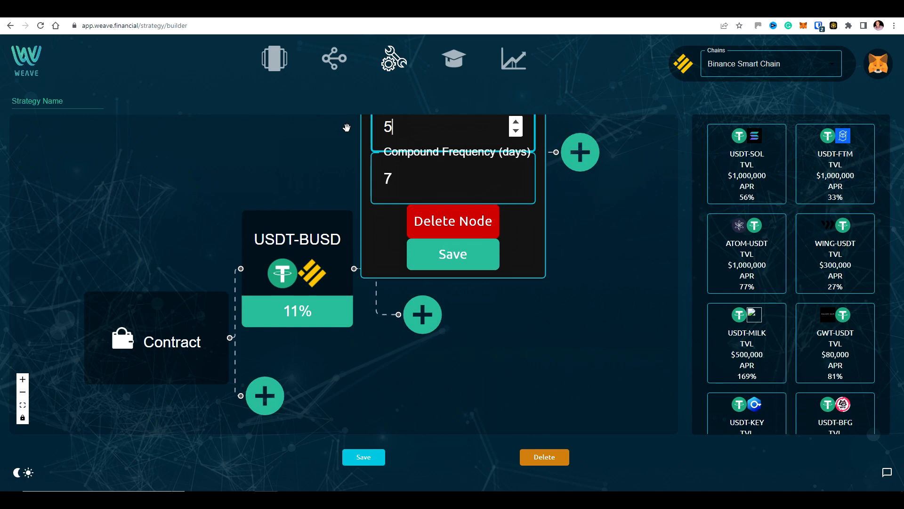
{"action": "type", "text": "0"}
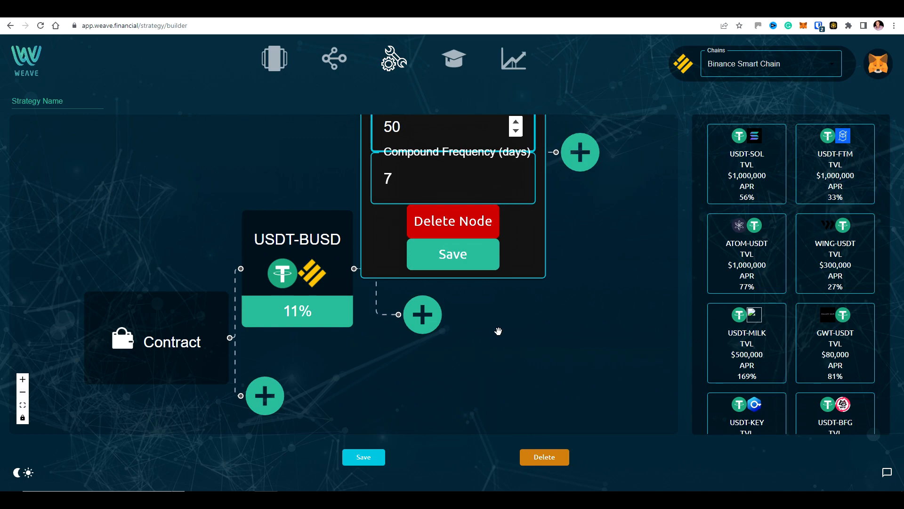
{"action": "left_click", "coordinate": [453, 255]}
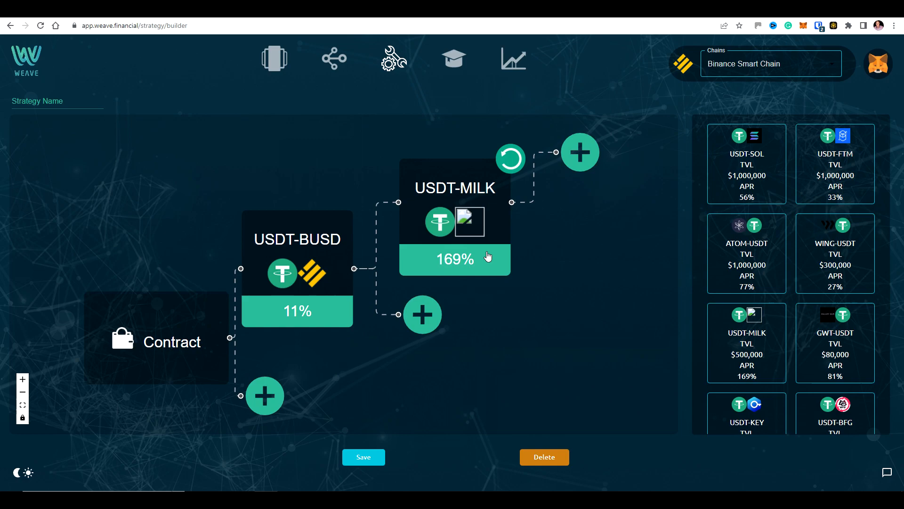
{"action": "mouse_move", "coordinate": [577, 255]}
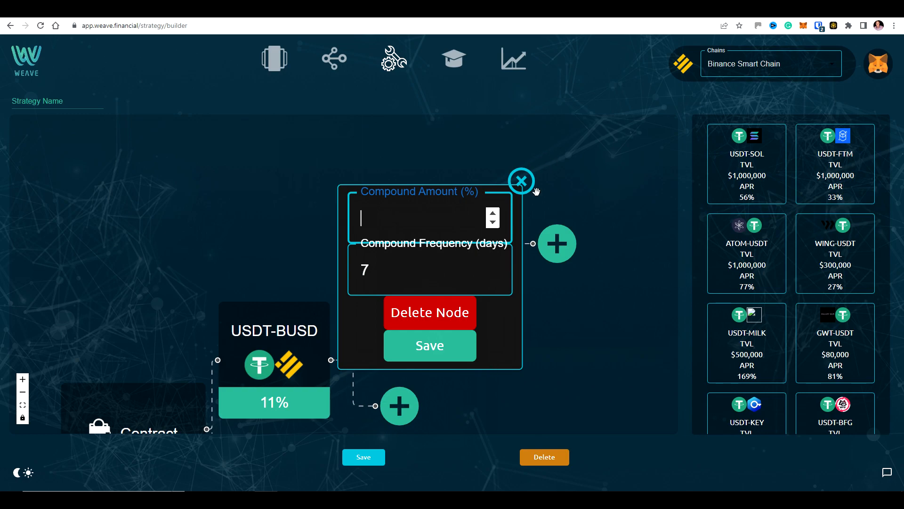
{"action": "left_click", "coordinate": [520, 180]}
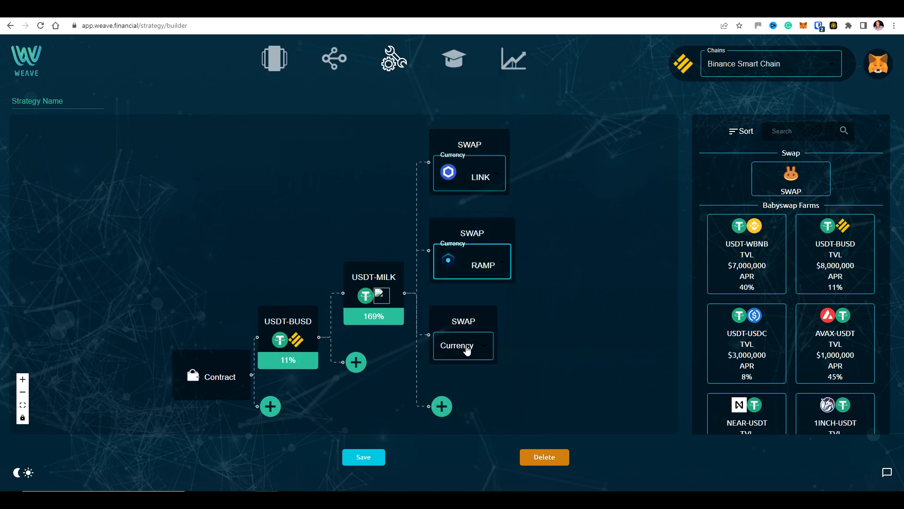
Set the third swap after USDT-MILK to BELT, completing the LINK, RAMP, BELT branches
{"action": "left_click", "coordinate": [461, 346]}
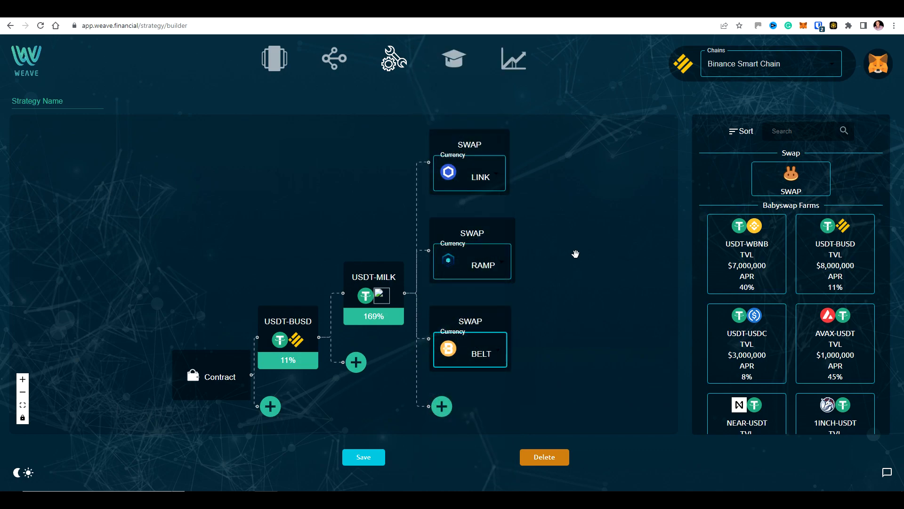
{"action": "left_click_drag", "start_coordinate": [575, 254], "coordinate": [503, 269]}
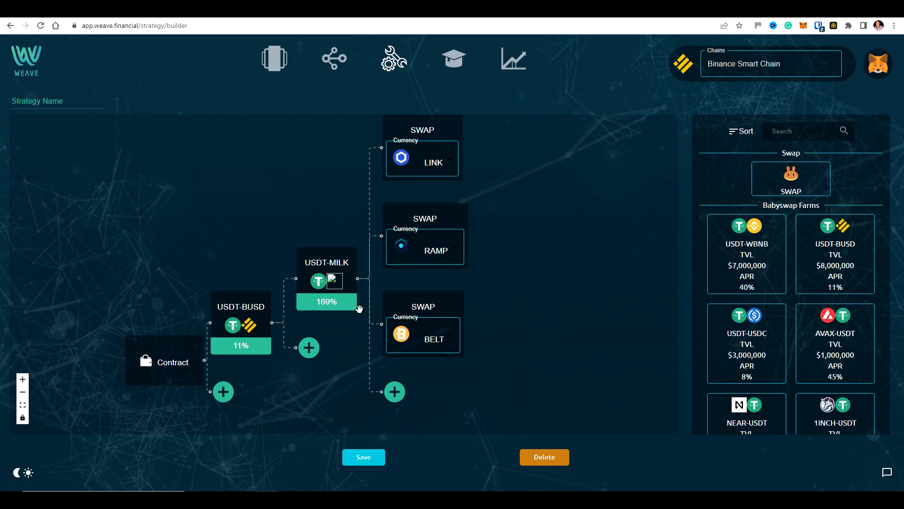
{"action": "mouse_move", "coordinate": [433, 158]}
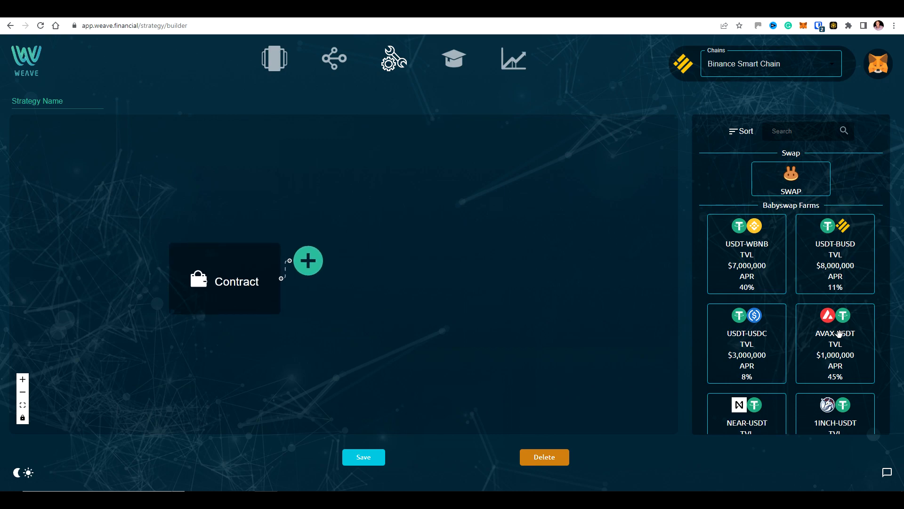
Chain a BABY-WBNB farm after the contract with a swap converting its output to BUSD
{"action": "scroll", "scroll_direction": "down", "scroll_amount": 3}
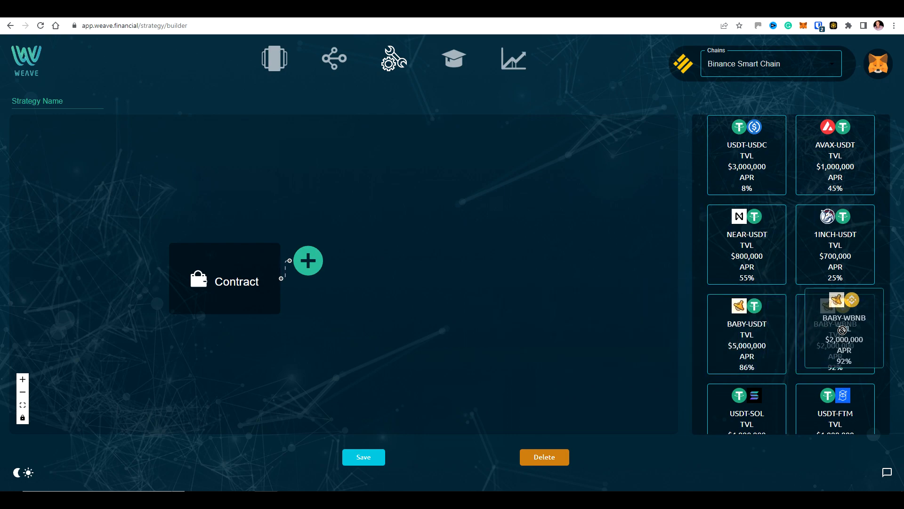
{"action": "left_click_drag", "start_coordinate": [834, 332], "coordinate": [362, 267]}
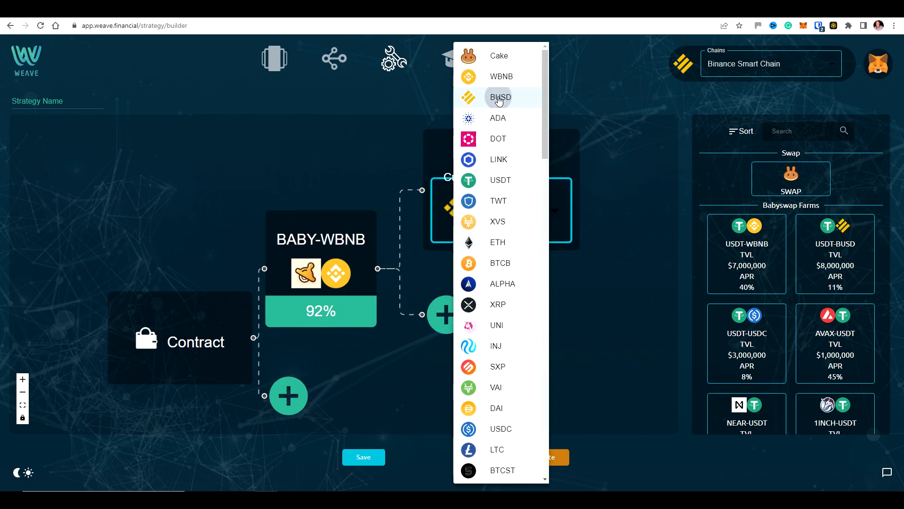
{"action": "left_click", "coordinate": [501, 97]}
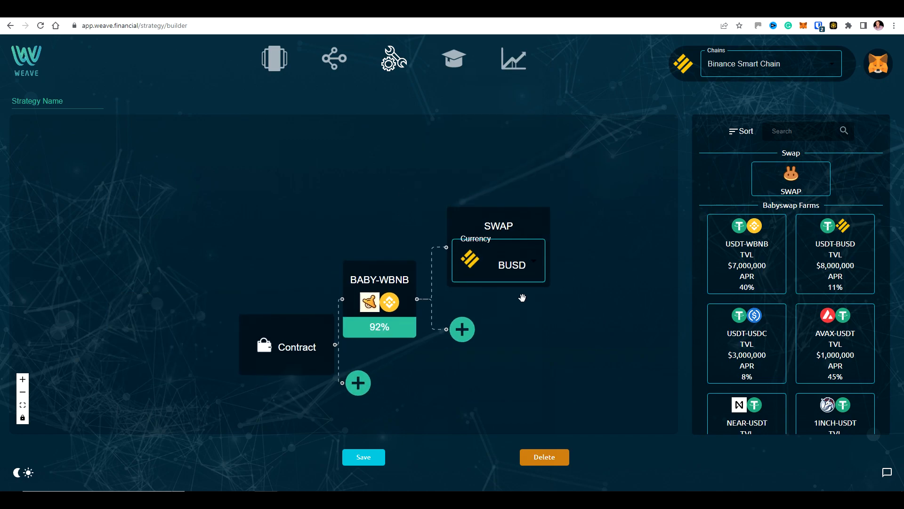
{"action": "mouse_move", "coordinate": [354, 303]}
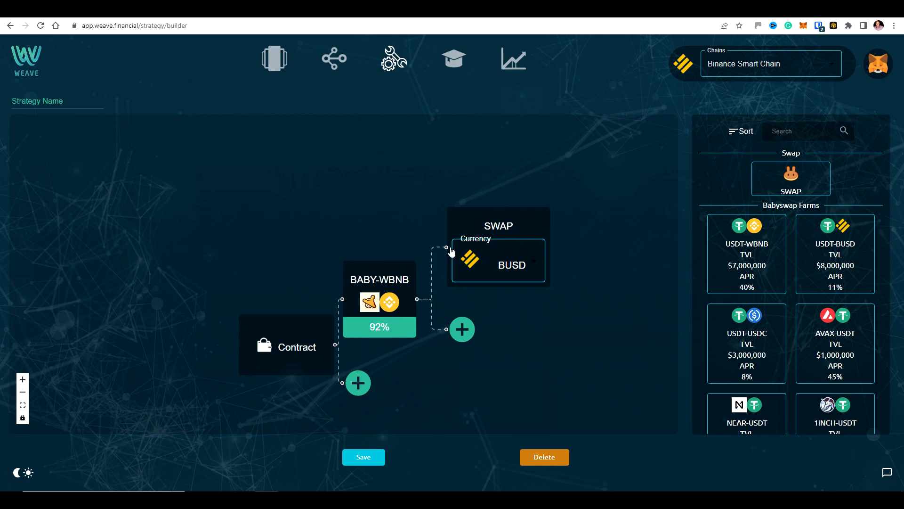
{"action": "mouse_move", "coordinate": [510, 265]}
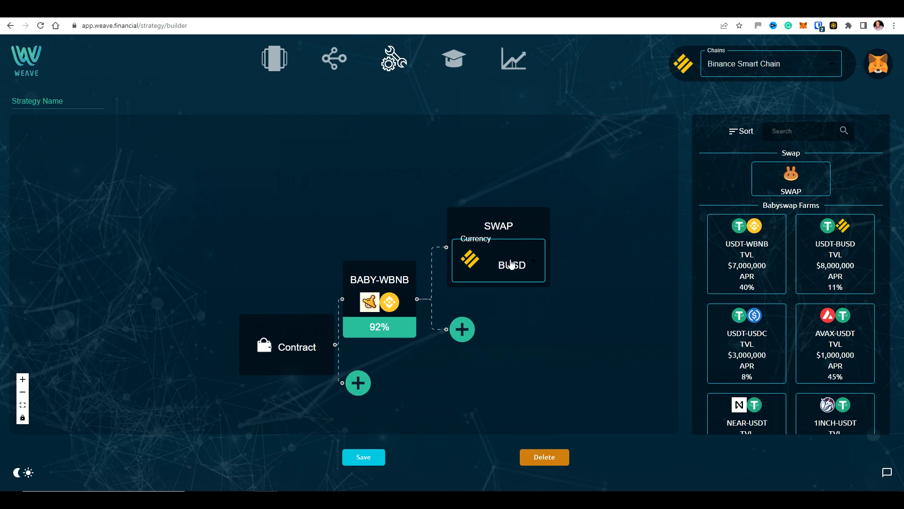
{"action": "mouse_move", "coordinate": [579, 243]}
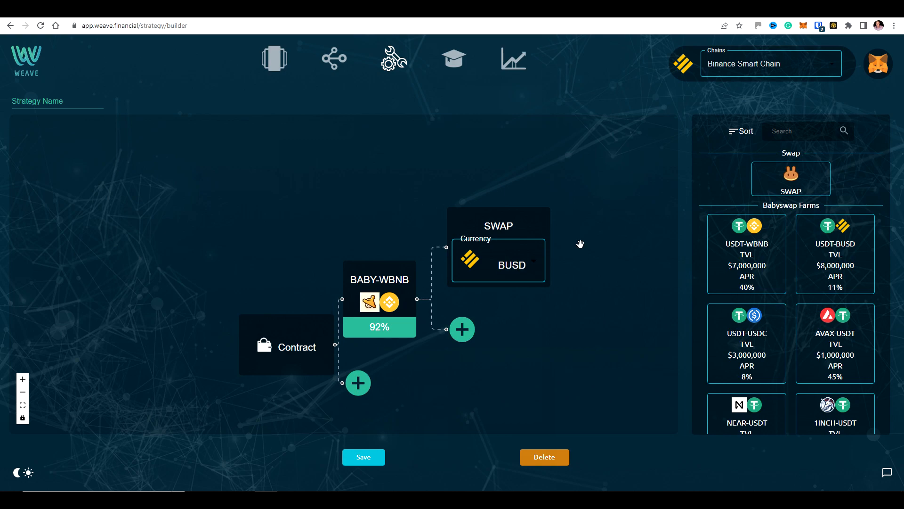
{"action": "mouse_move", "coordinate": [581, 238]}
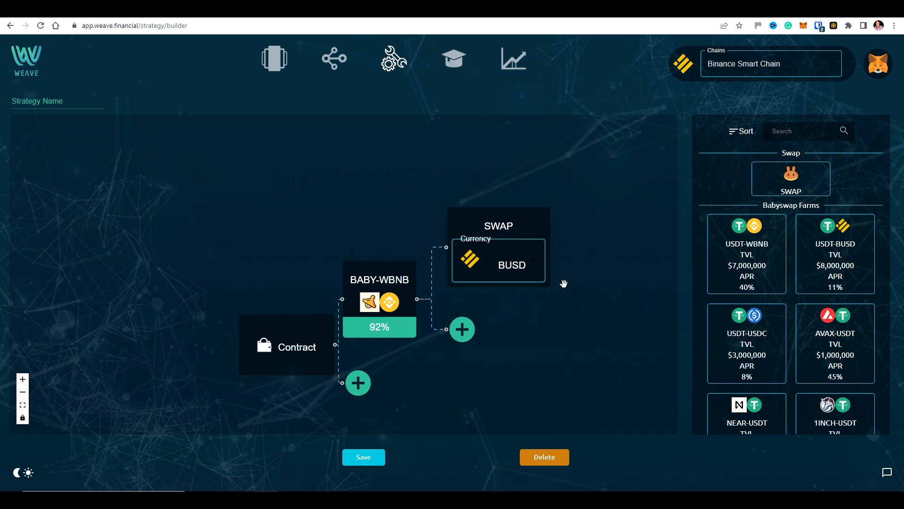
{"action": "mouse_move", "coordinate": [499, 310]}
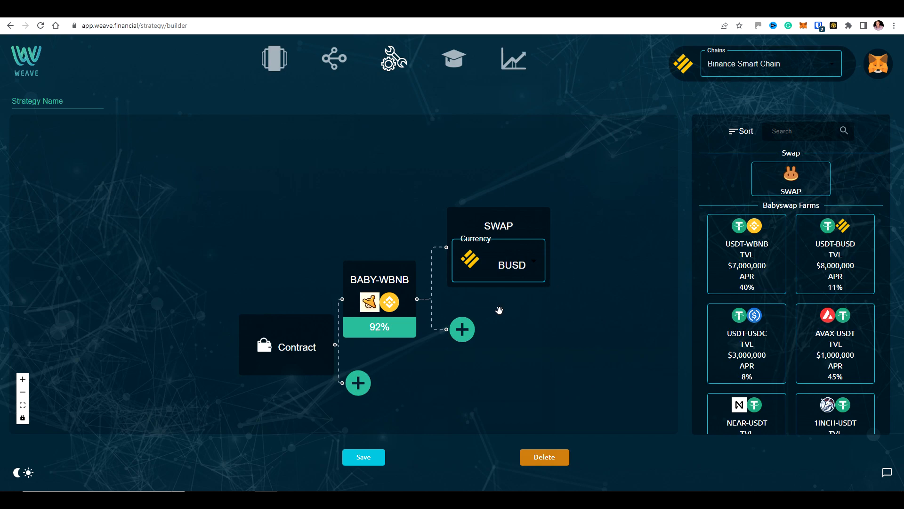
{"action": "mouse_move", "coordinate": [556, 313]}
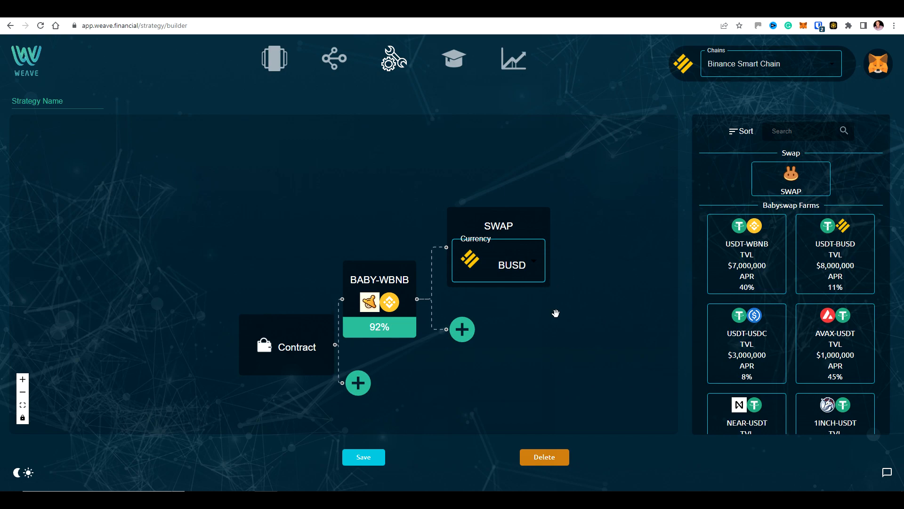
{"action": "left_click_drag", "start_coordinate": [556, 313], "coordinate": [480, 317]}
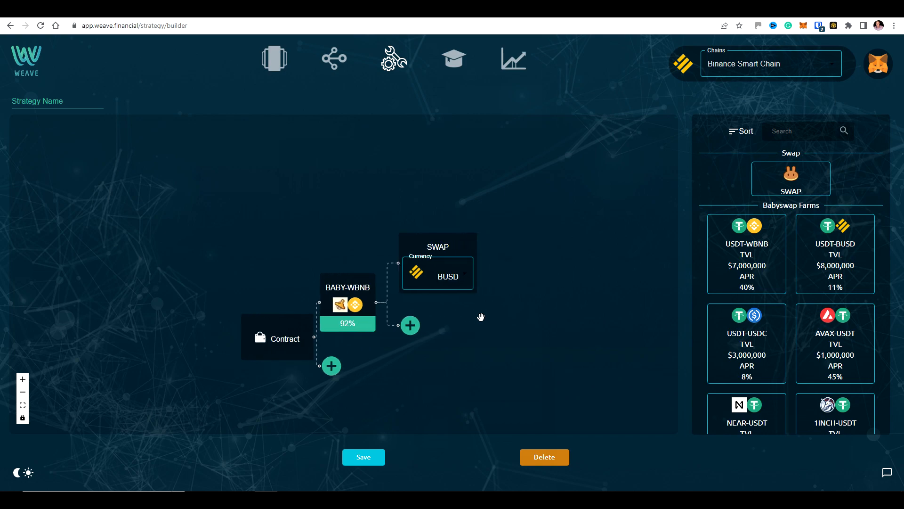
{"action": "left_click_drag", "start_coordinate": [480, 316], "coordinate": [397, 305]}
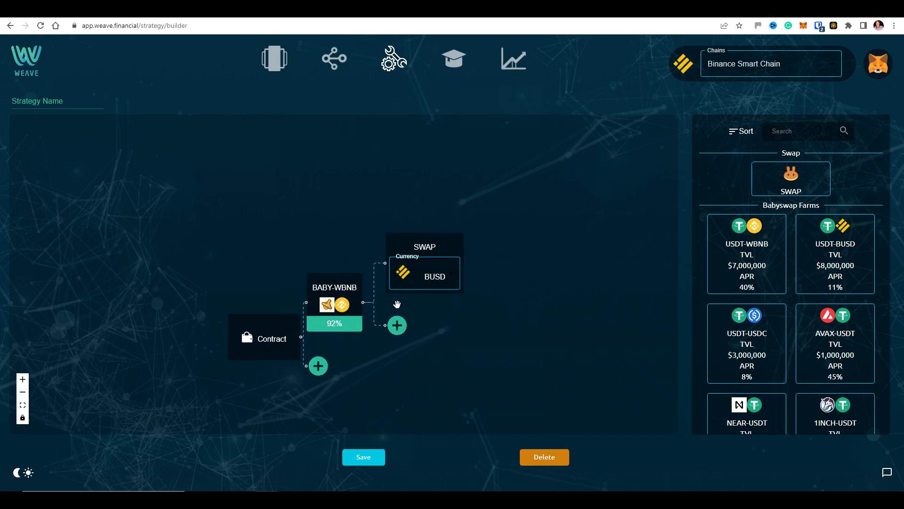
{"action": "mouse_move", "coordinate": [397, 279]}
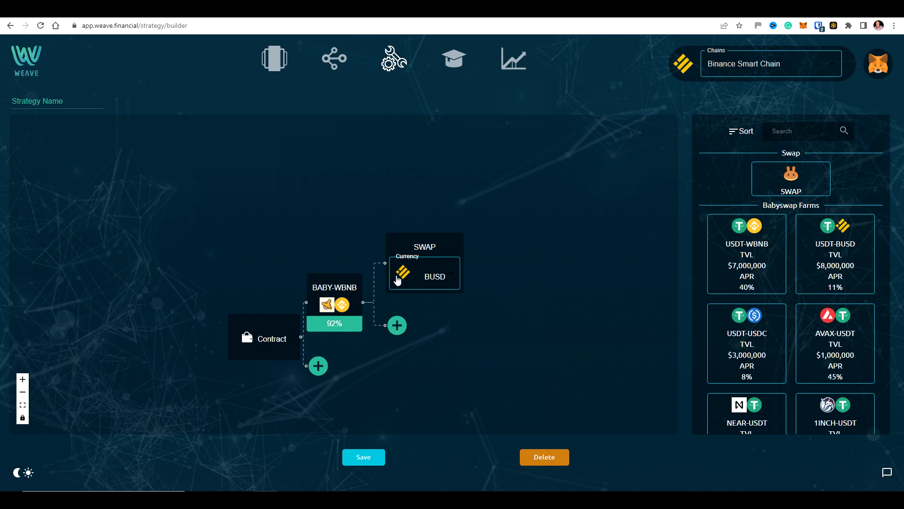
{"action": "mouse_move", "coordinate": [453, 325]}
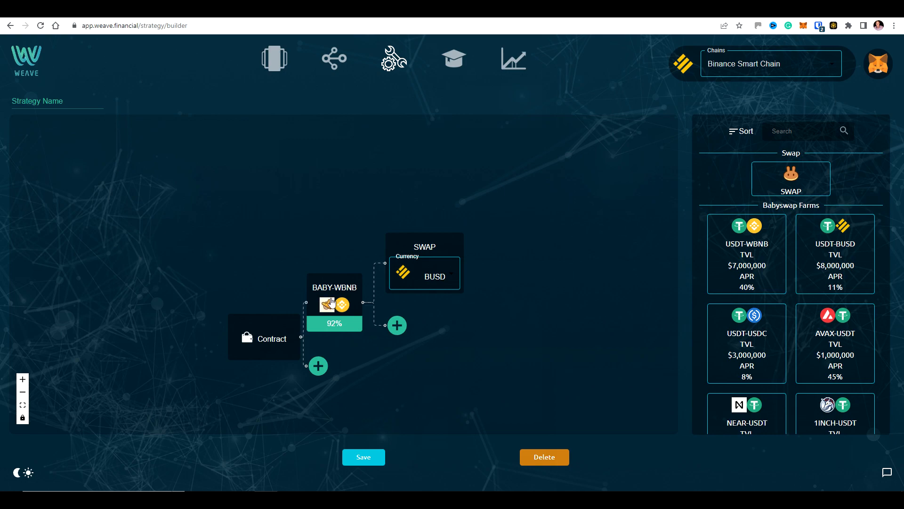
{"action": "mouse_move", "coordinate": [437, 273]}
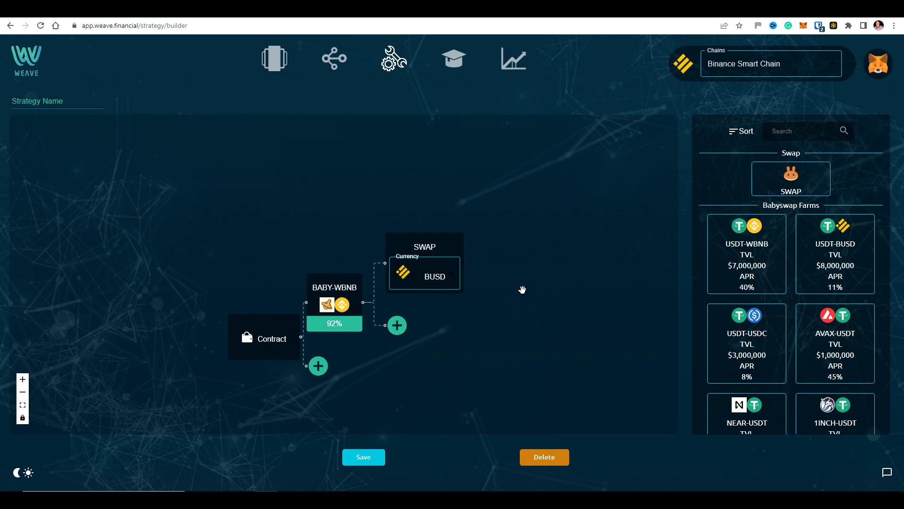
{"action": "mouse_move", "coordinate": [588, 296]}
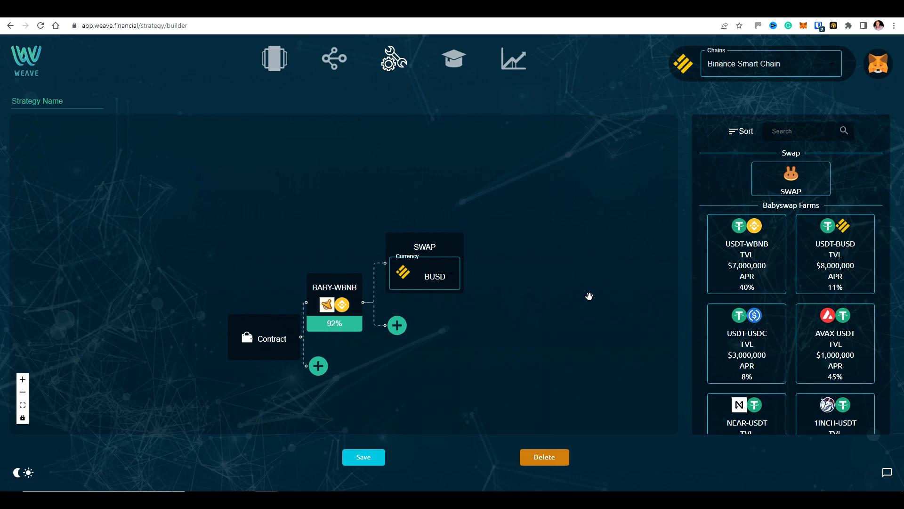
{"action": "mouse_move", "coordinate": [543, 318]}
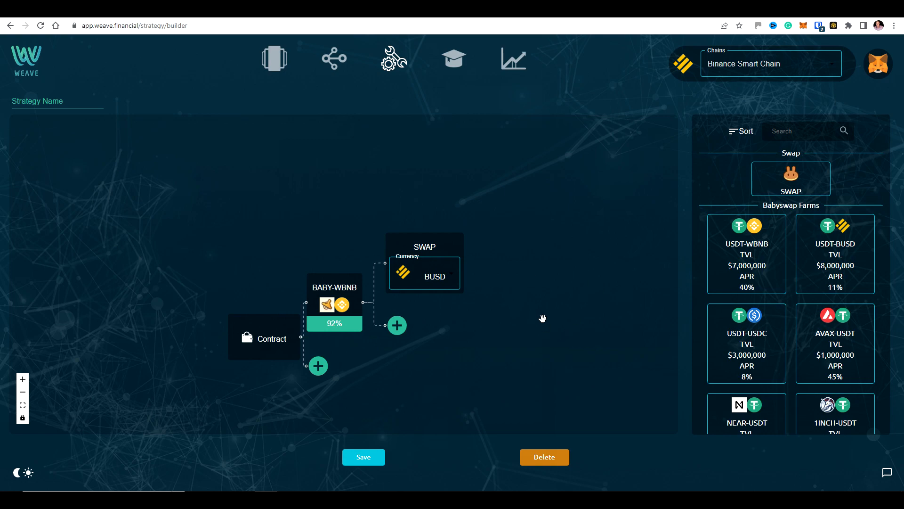
{"action": "mouse_move", "coordinate": [548, 307]}
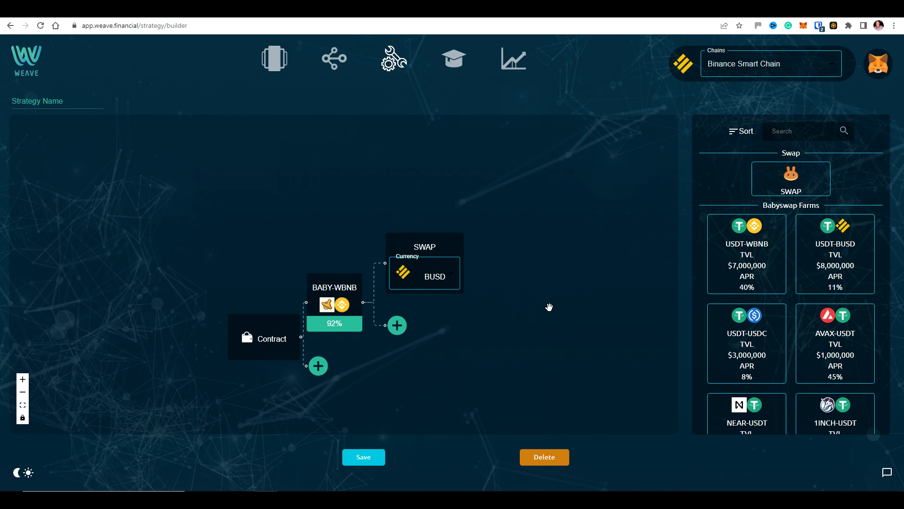
{"action": "mouse_move", "coordinate": [533, 300]}
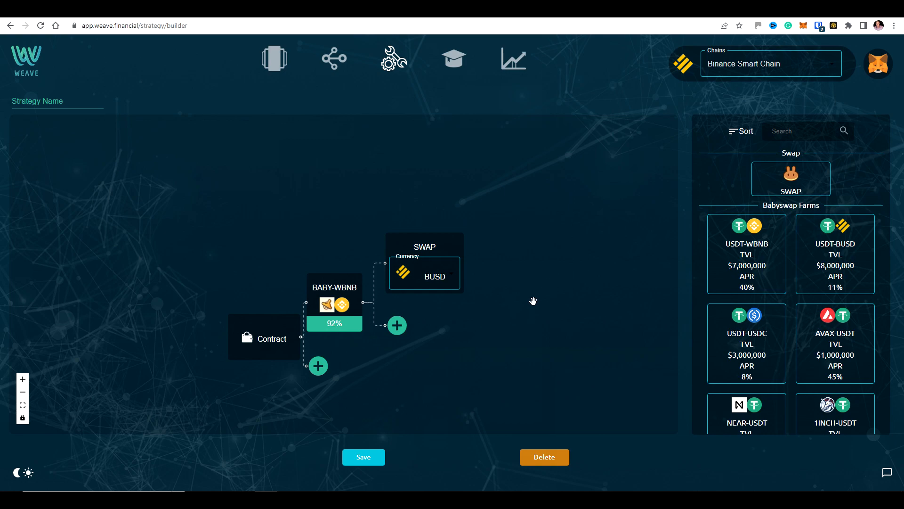
{"action": "mouse_move", "coordinate": [497, 294]}
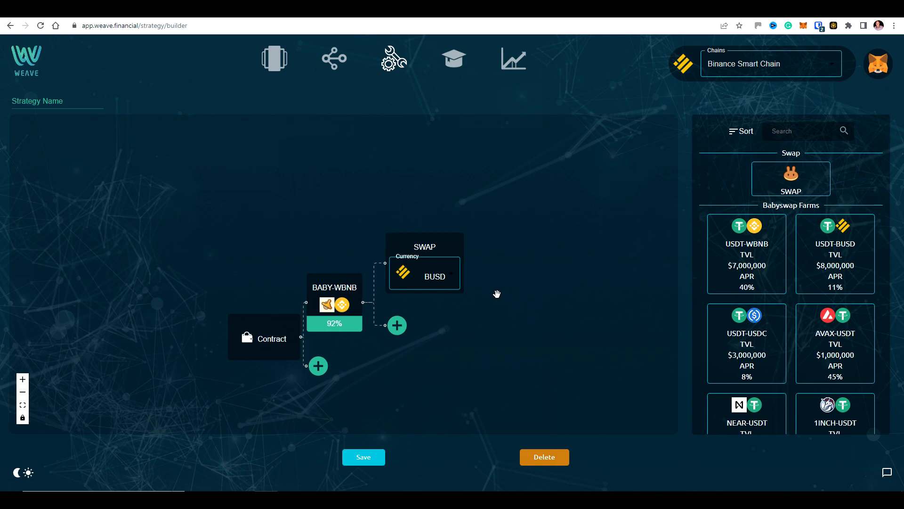
{"action": "mouse_move", "coordinate": [507, 286]}
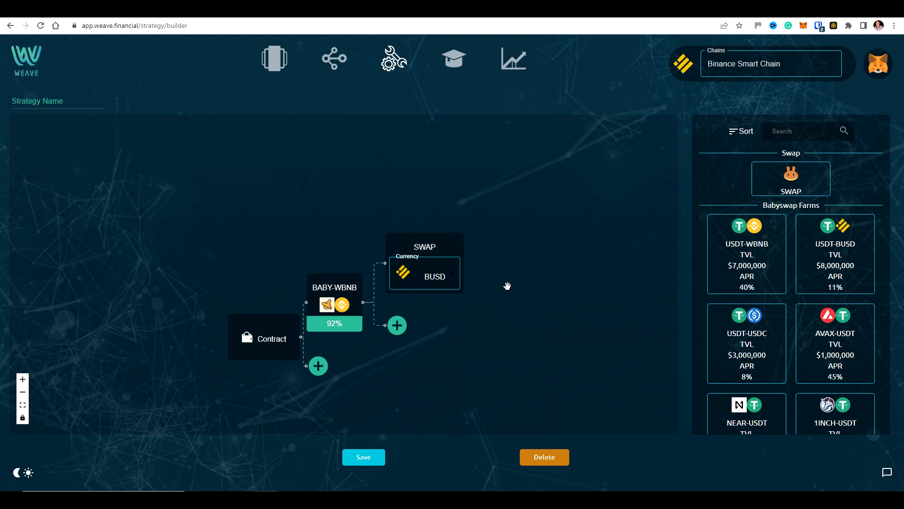
{"action": "mouse_move", "coordinate": [334, 59]}
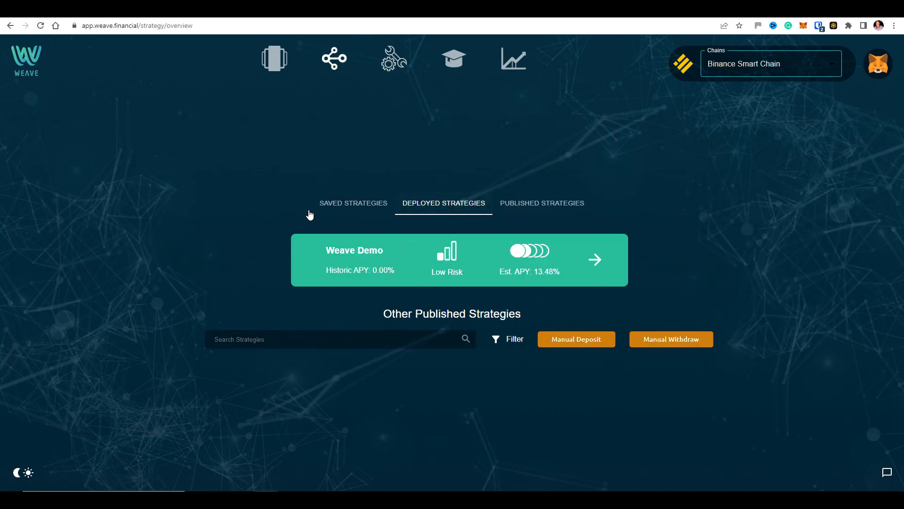
{"action": "mouse_move", "coordinate": [307, 193]}
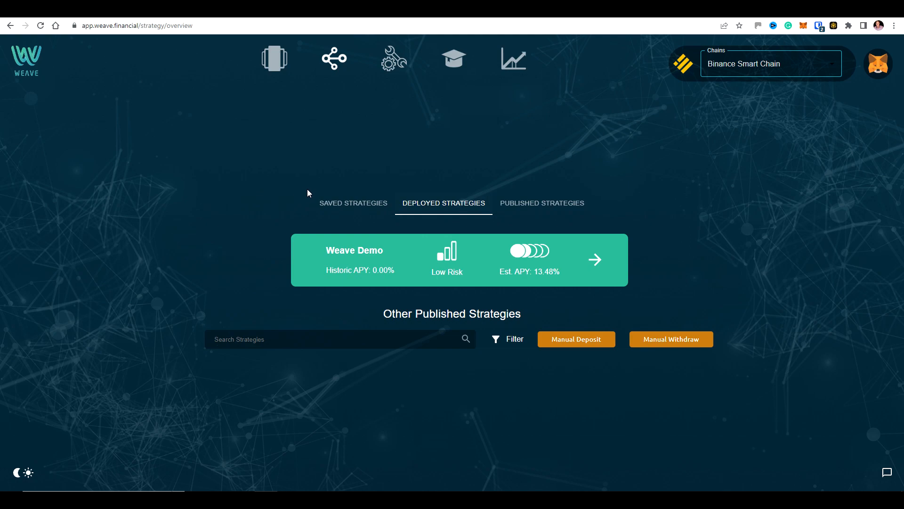
{"action": "mouse_move", "coordinate": [506, 207]}
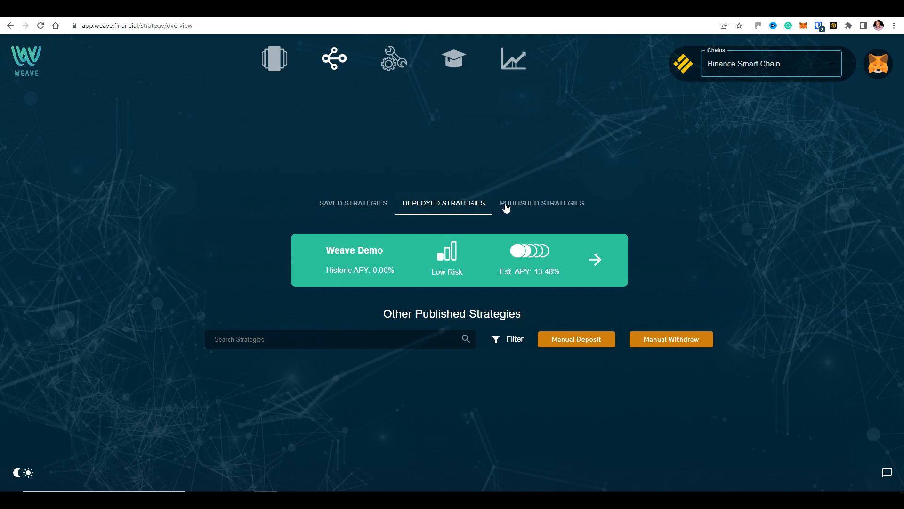
{"action": "mouse_move", "coordinate": [338, 151]}
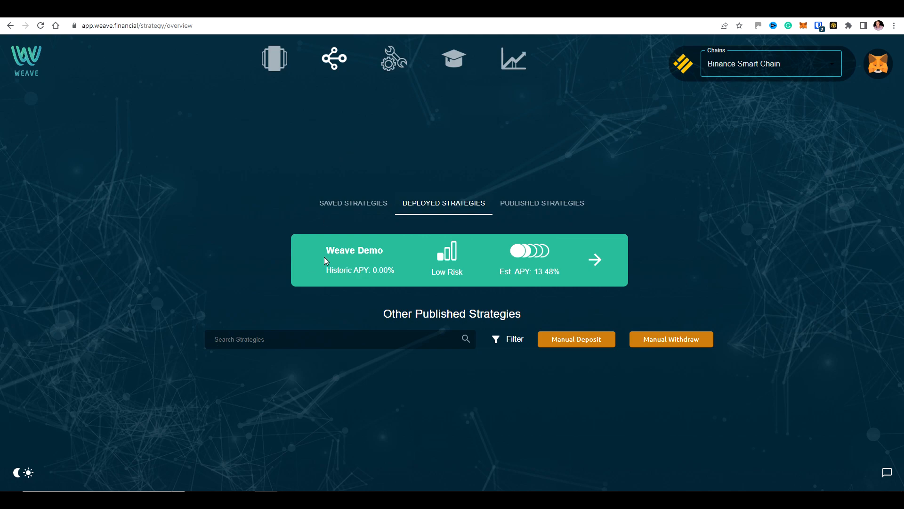
{"action": "mouse_move", "coordinate": [269, 214]}
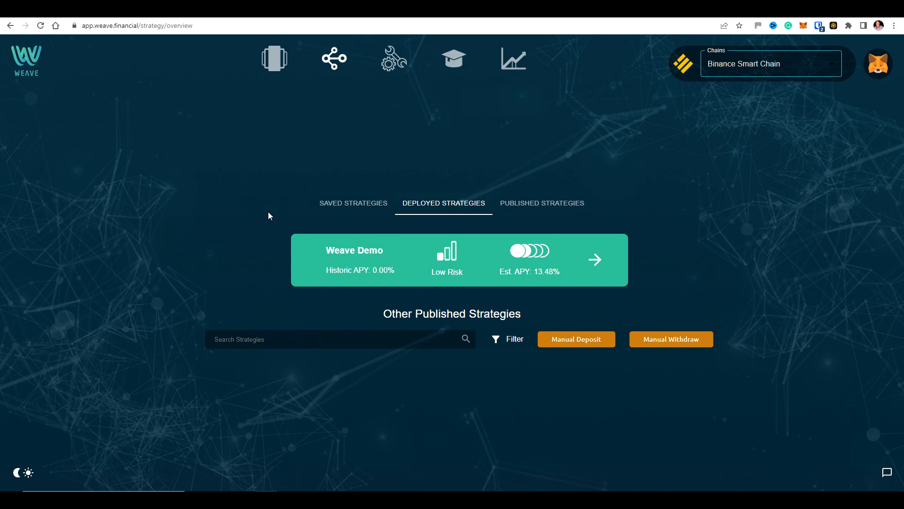